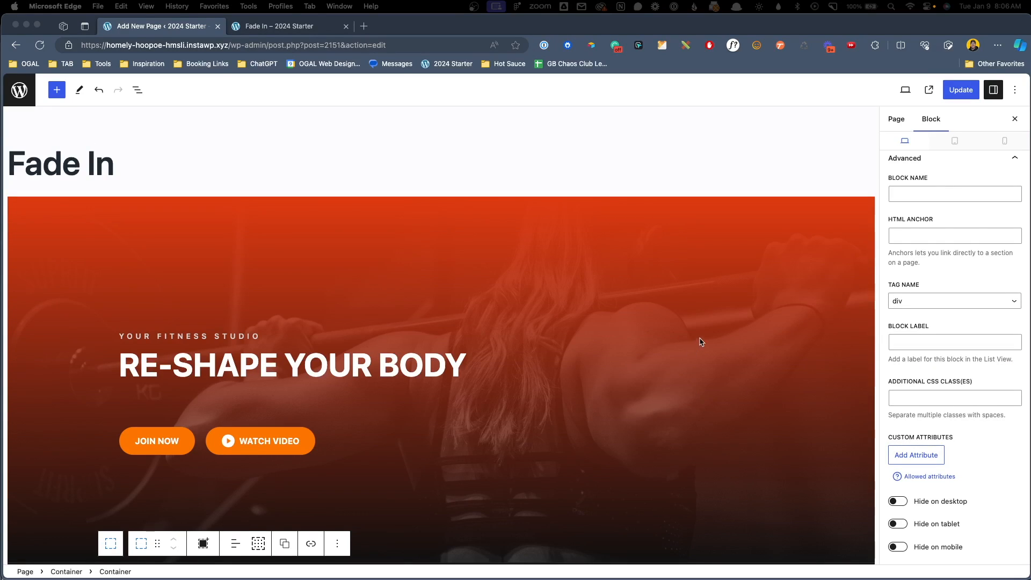
# Step: Give the dumbbell gym image block the owd-fade-in CSS class and copy the name
pyautogui.scroll(-3)
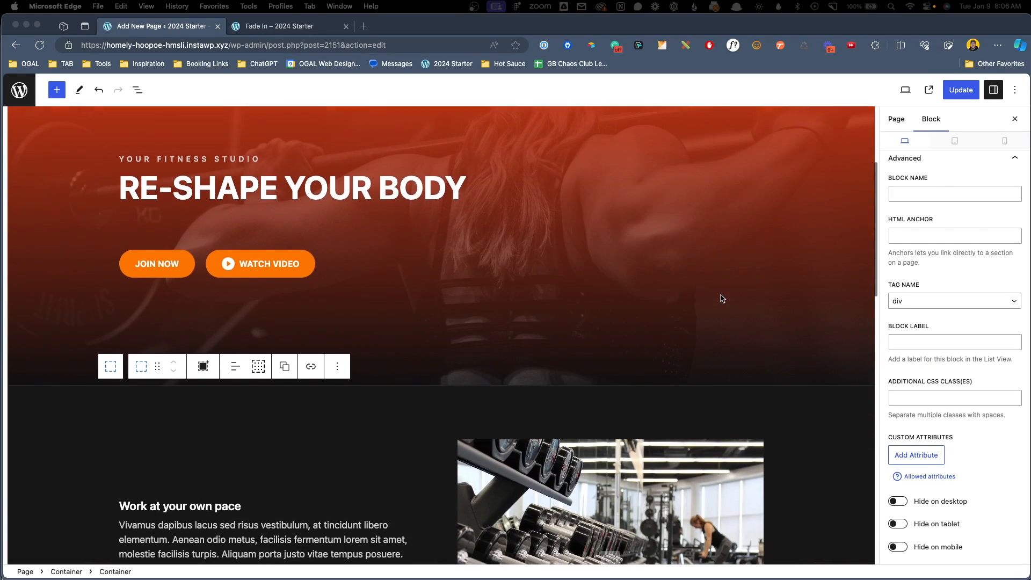
pyautogui.scroll(-3)
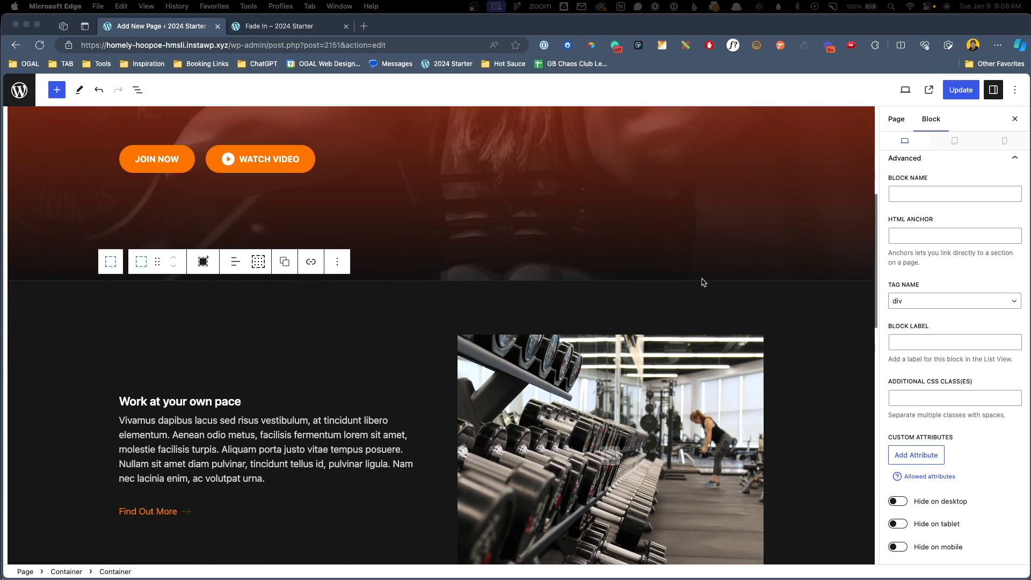
pyautogui.scroll(-3)
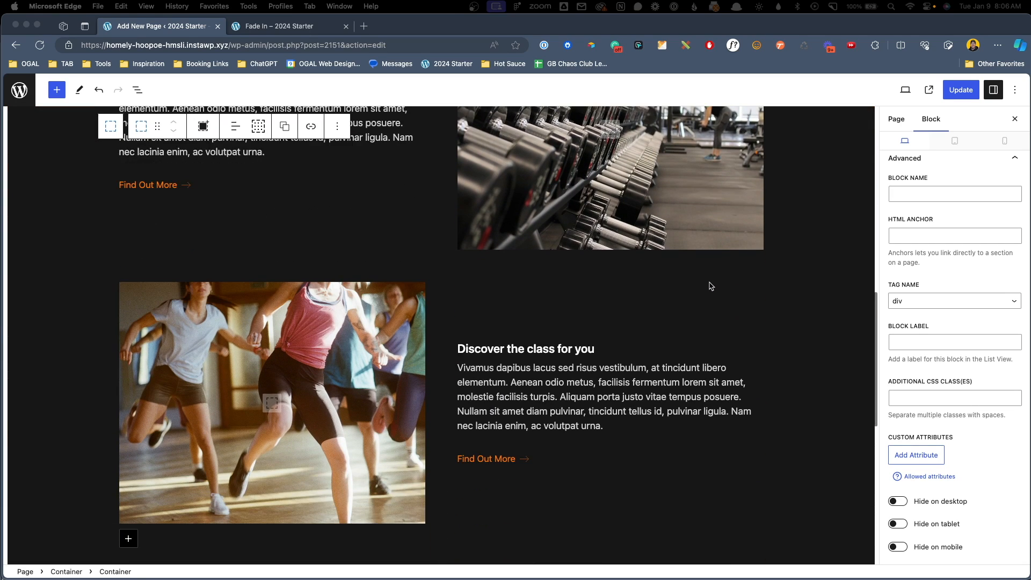
pyautogui.scroll(-3)
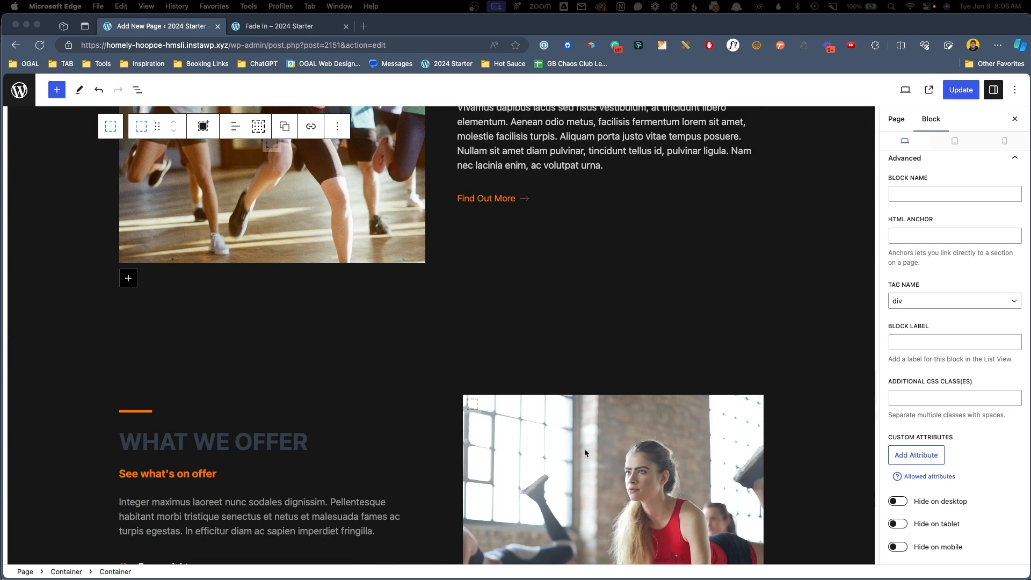
pyautogui.scroll(-3)
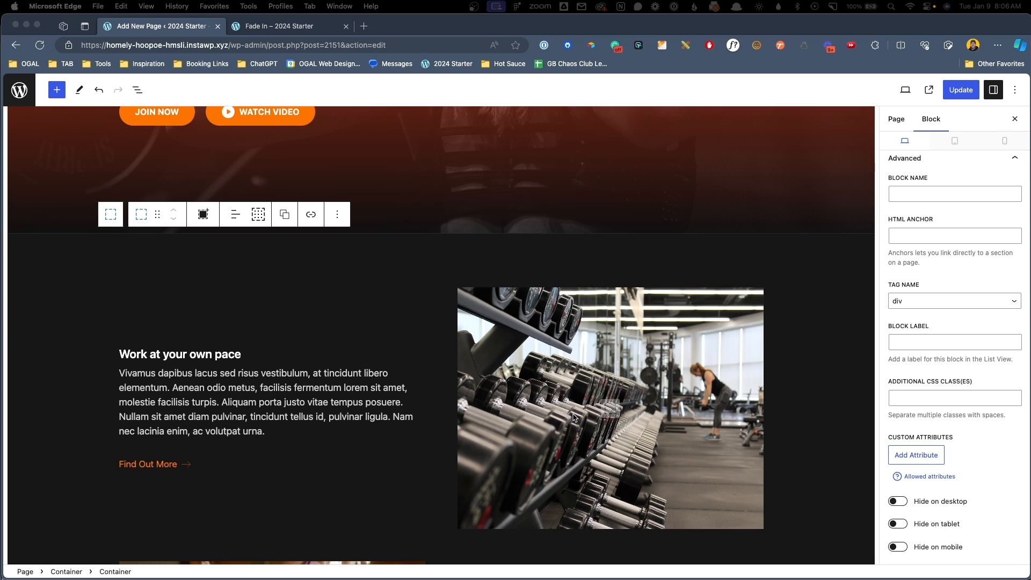
pyautogui.moveTo(597, 459)
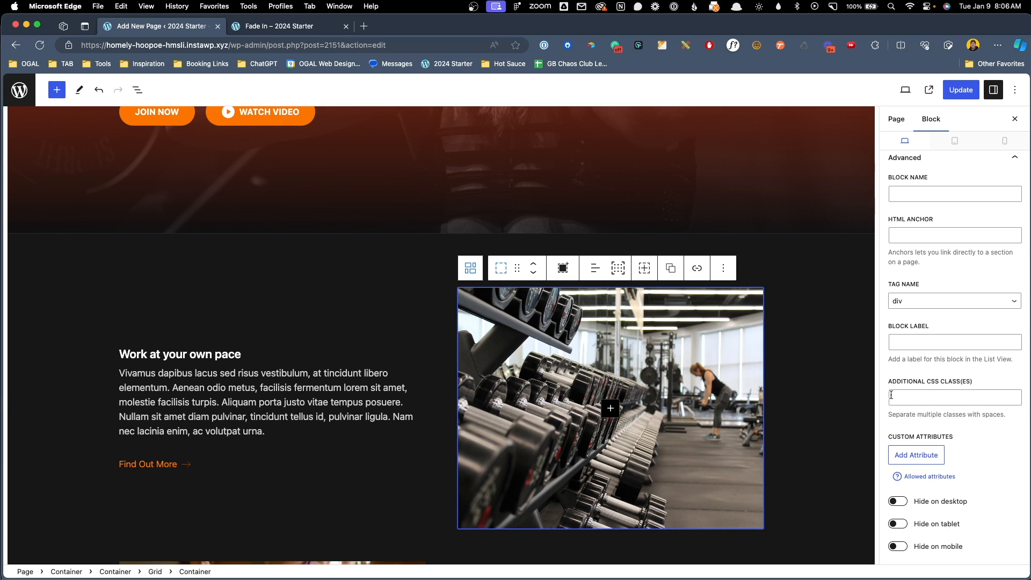
pyautogui.click(955, 397)
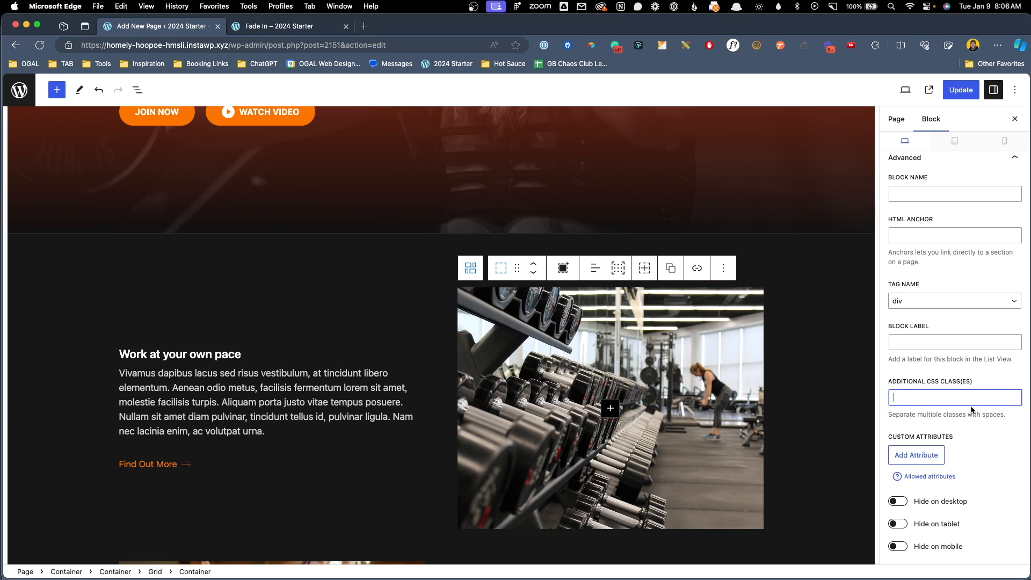
pyautogui.write('owd-fade-in')
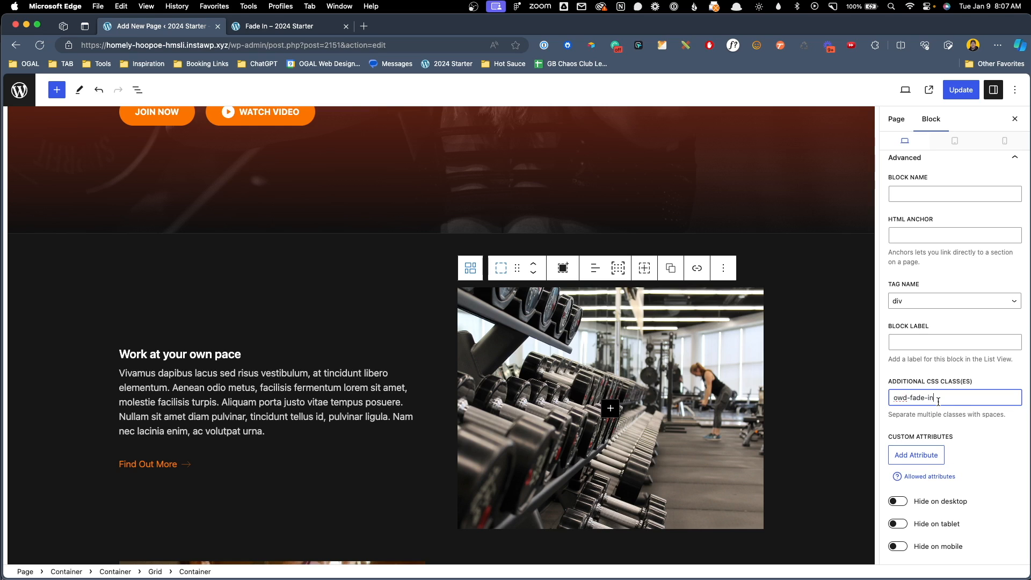
pyautogui.doubleClick(913, 398)
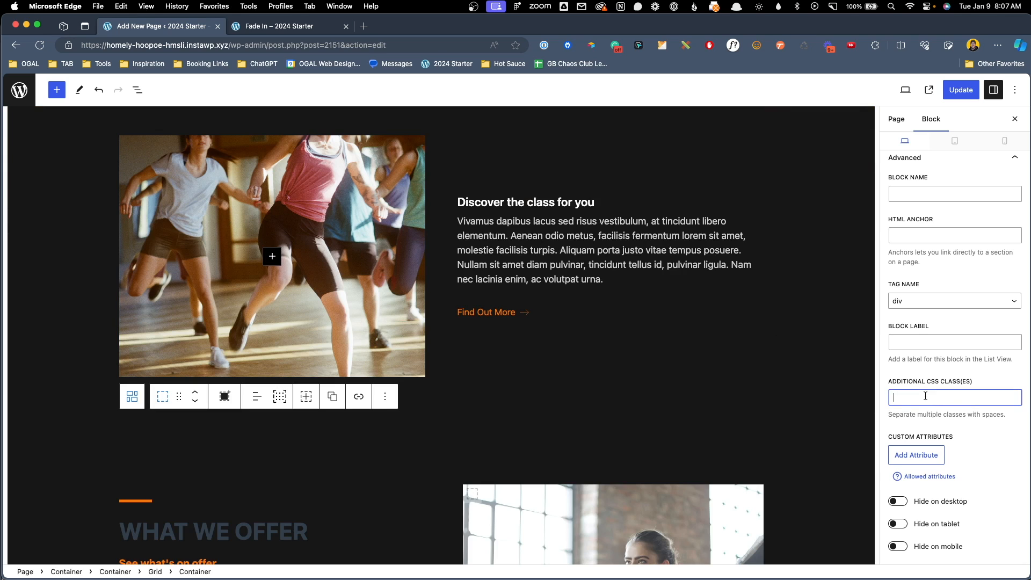
# Step: Add owd-fade-in to the What We Offer image block and view the live page
pyautogui.scroll(-3)
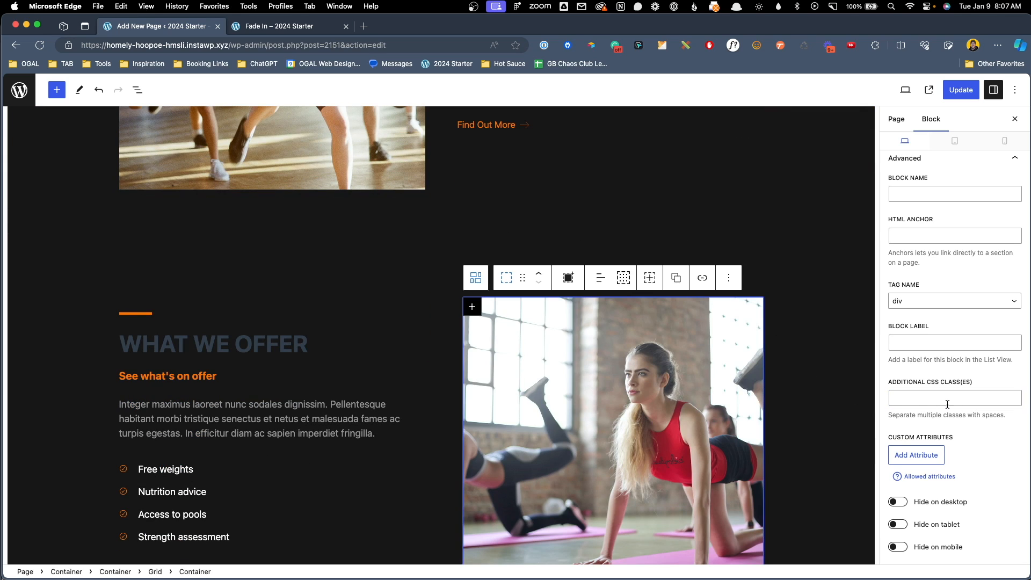
pyautogui.write('owd-fade-in')
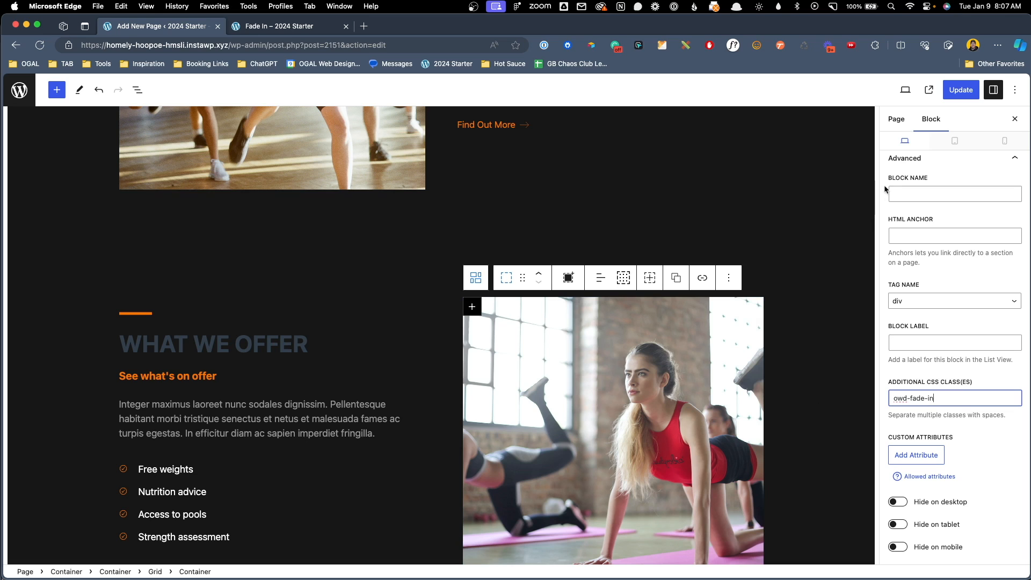
pyautogui.click(960, 90)
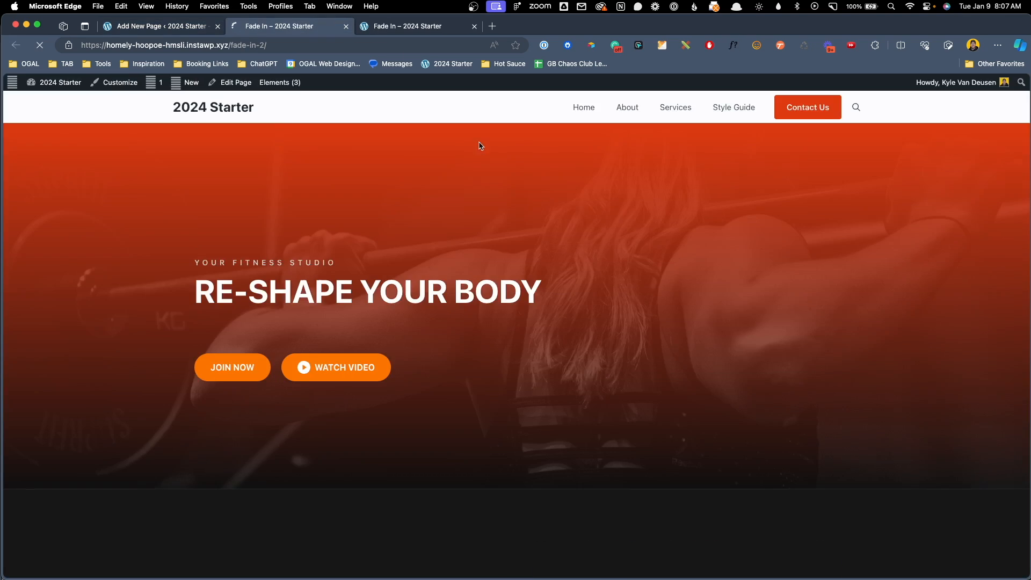
# Step: Scroll the live Fade In page, close its duplicate tab, and launch the Customizer
pyautogui.scroll(-3)
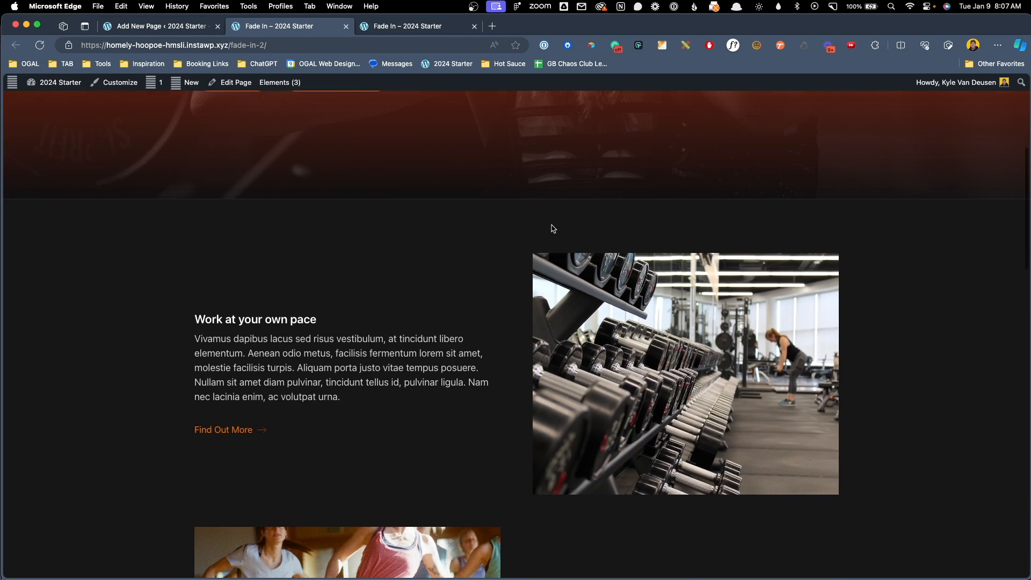
pyautogui.scroll(-3)
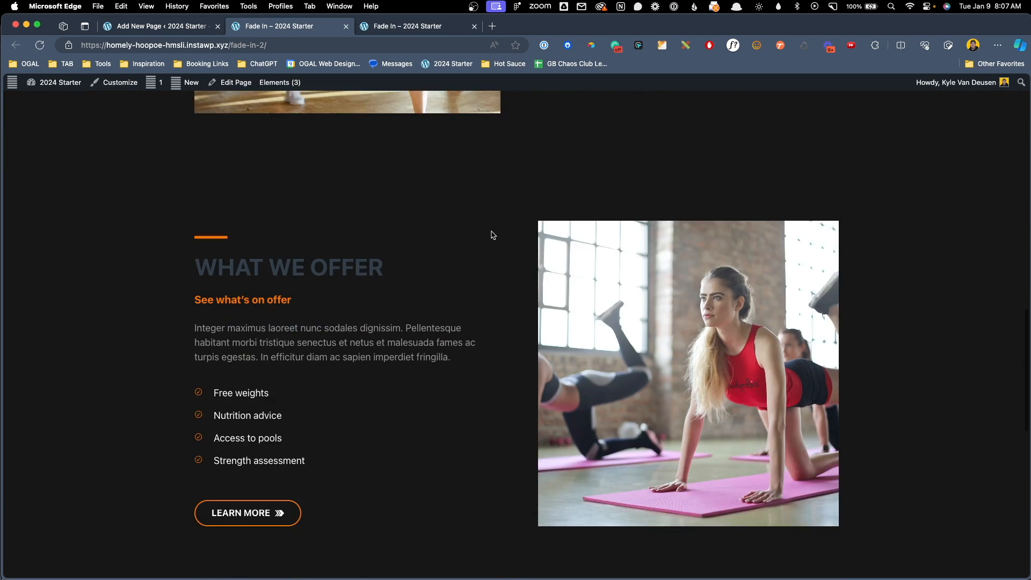
pyautogui.scroll(-3)
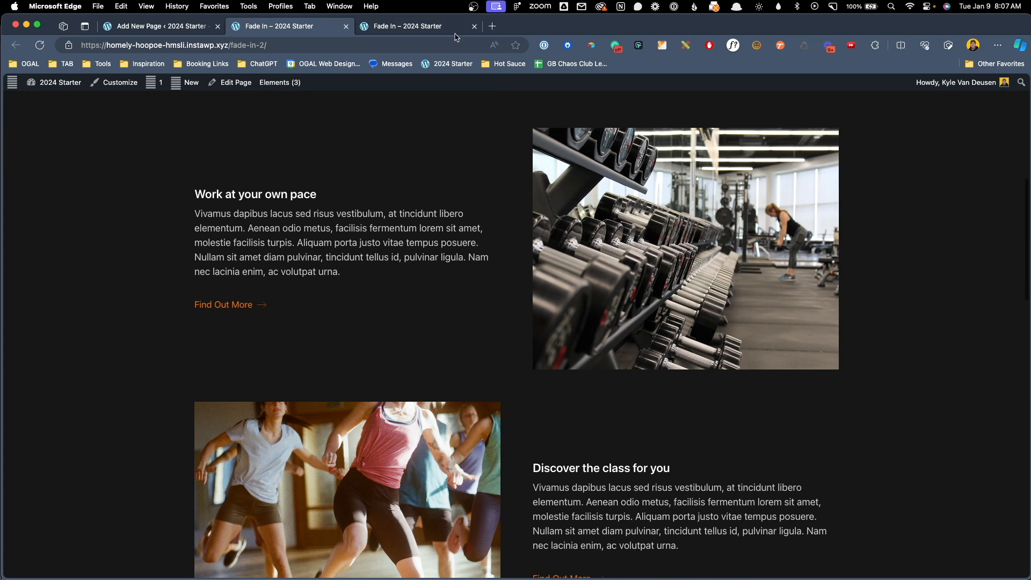
pyautogui.click(474, 26)
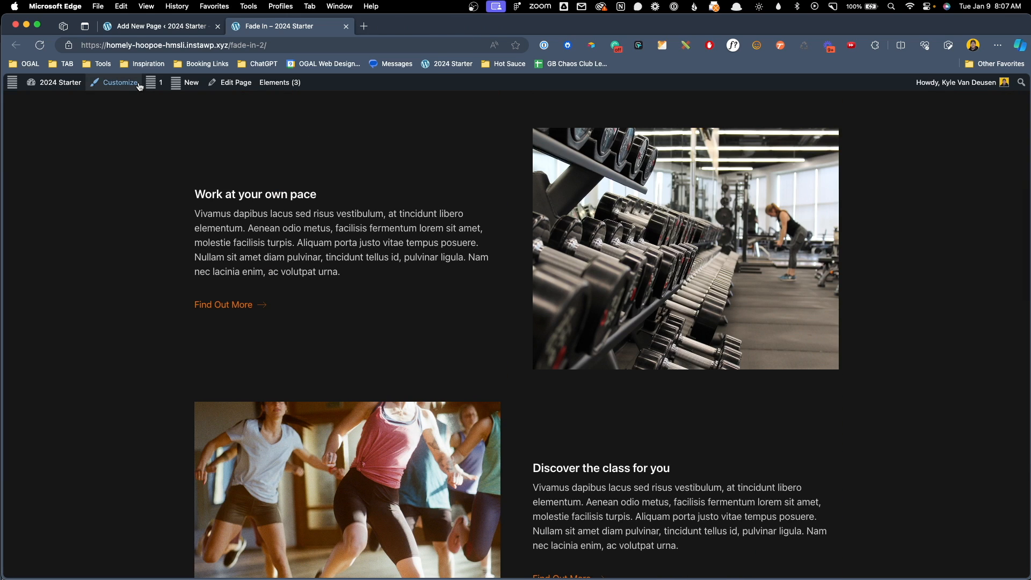
pyautogui.click(121, 82)
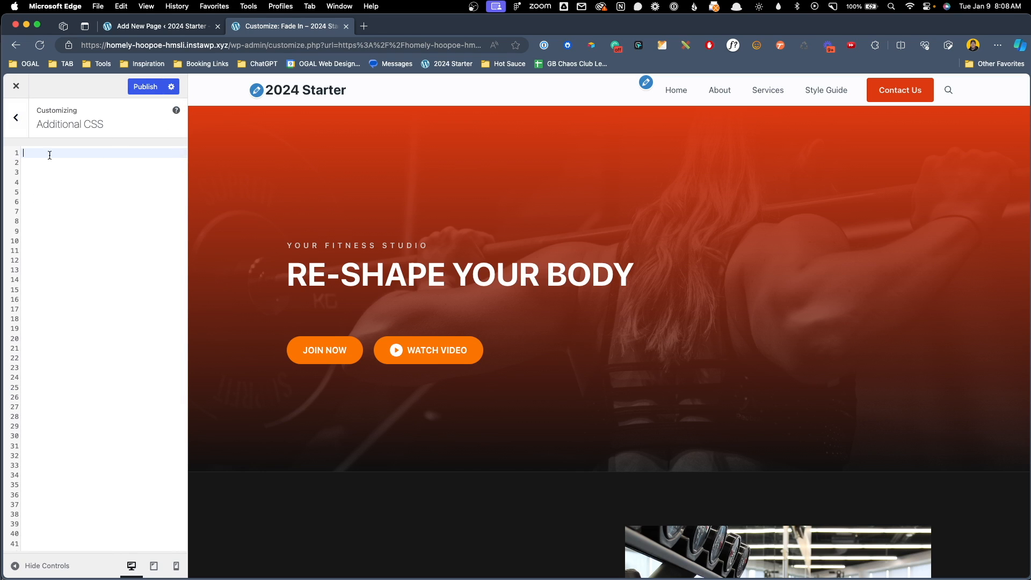
# Step: Scroll the Customizer to reach the empty Additional CSS editor
pyautogui.scroll(-3)
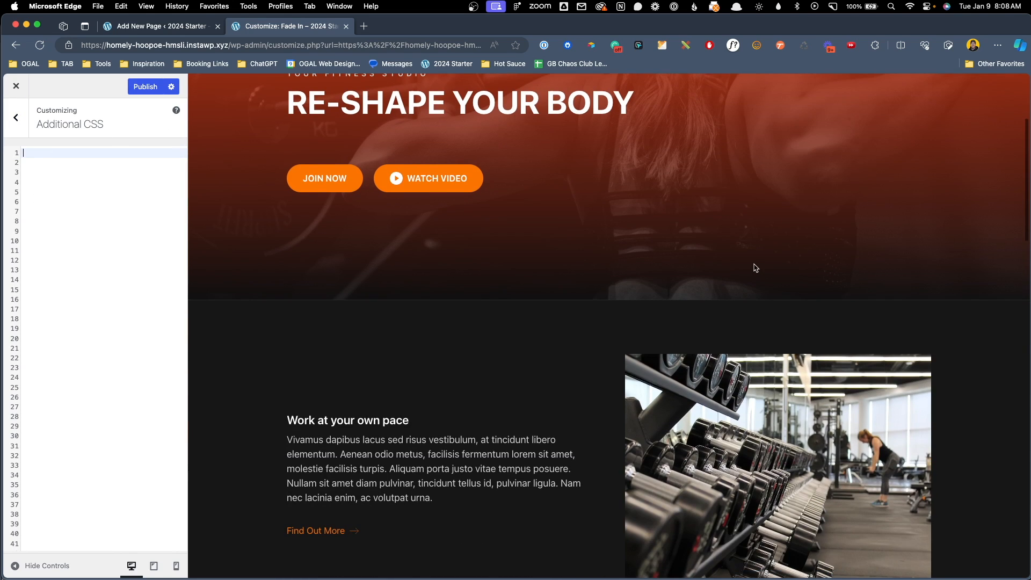
pyautogui.moveTo(445, 282)
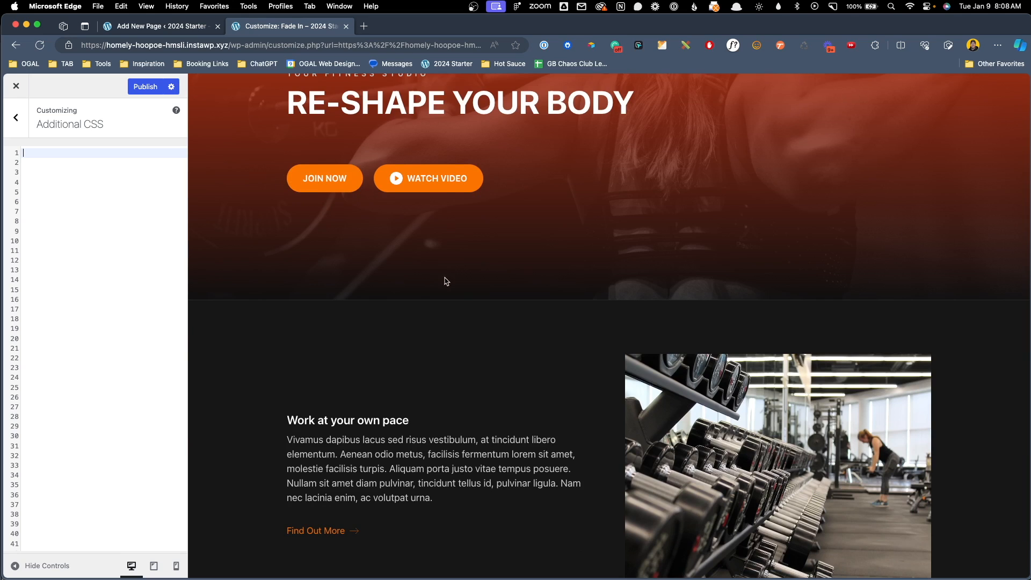
pyautogui.scroll(-3)
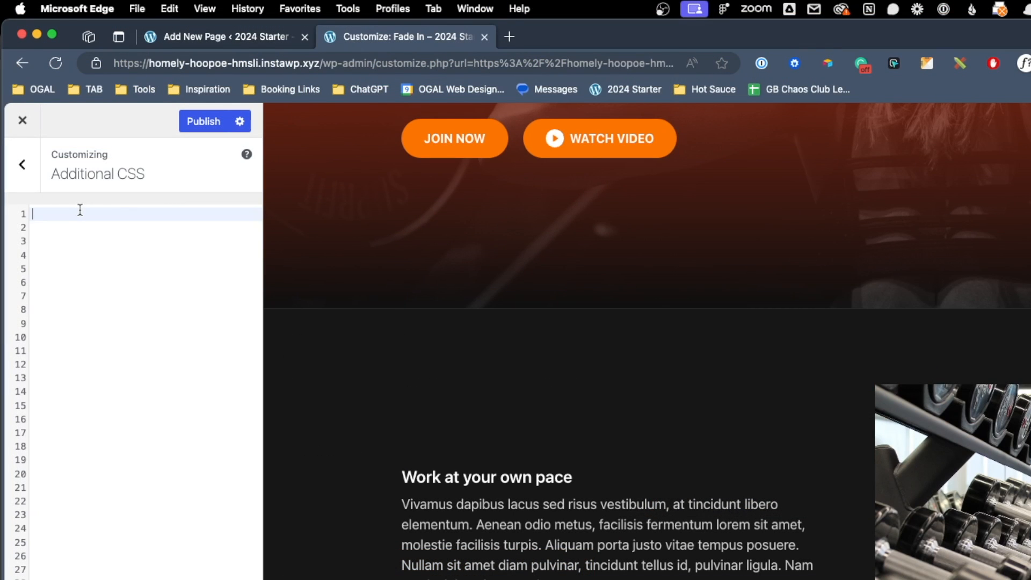
# Step: Write a .owd-fade-in rule with animation: owd-fade-in linear forwards
pyautogui.write('.owd-fade-in')
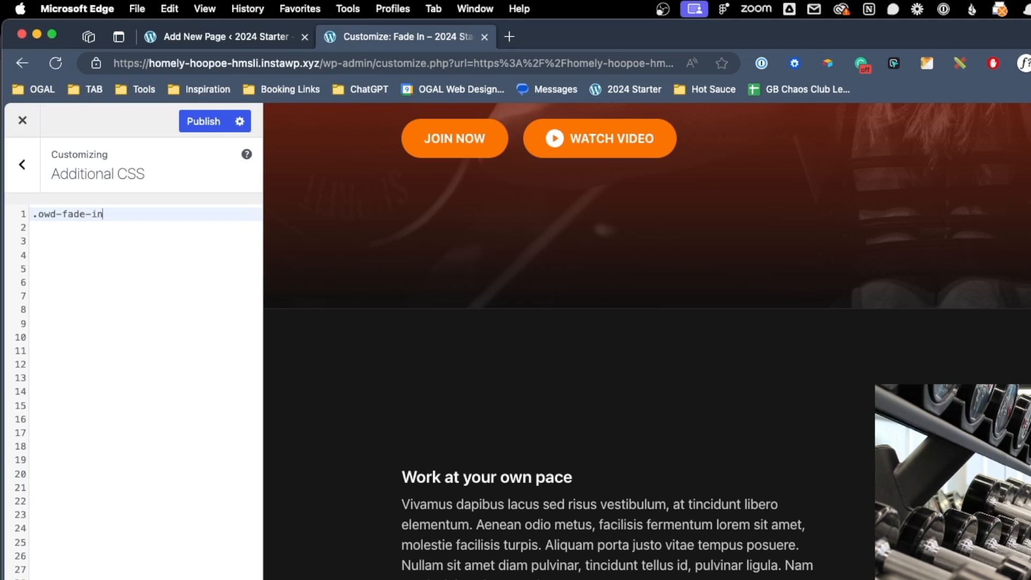
pyautogui.write('" "')
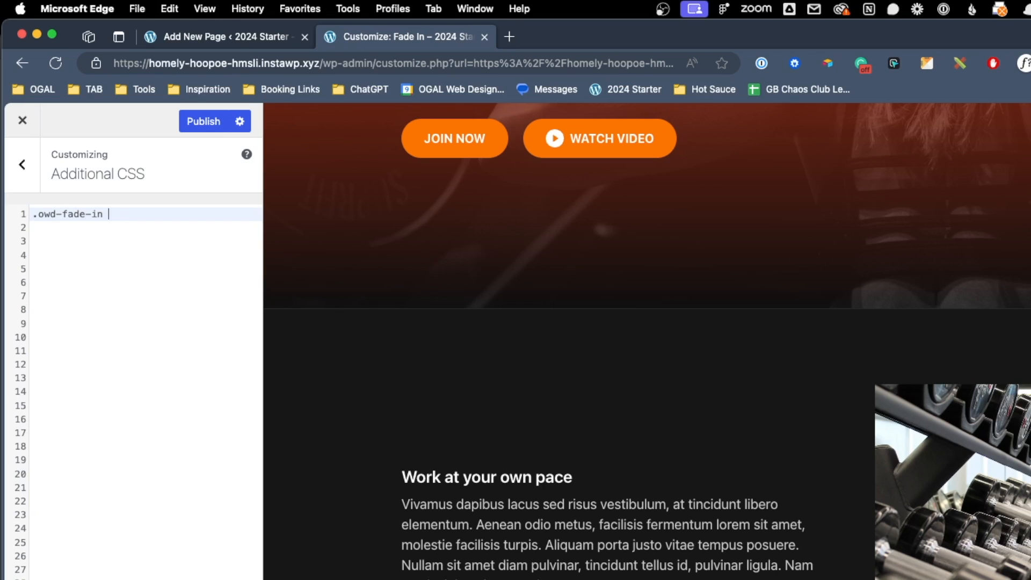
pyautogui.write('{}')
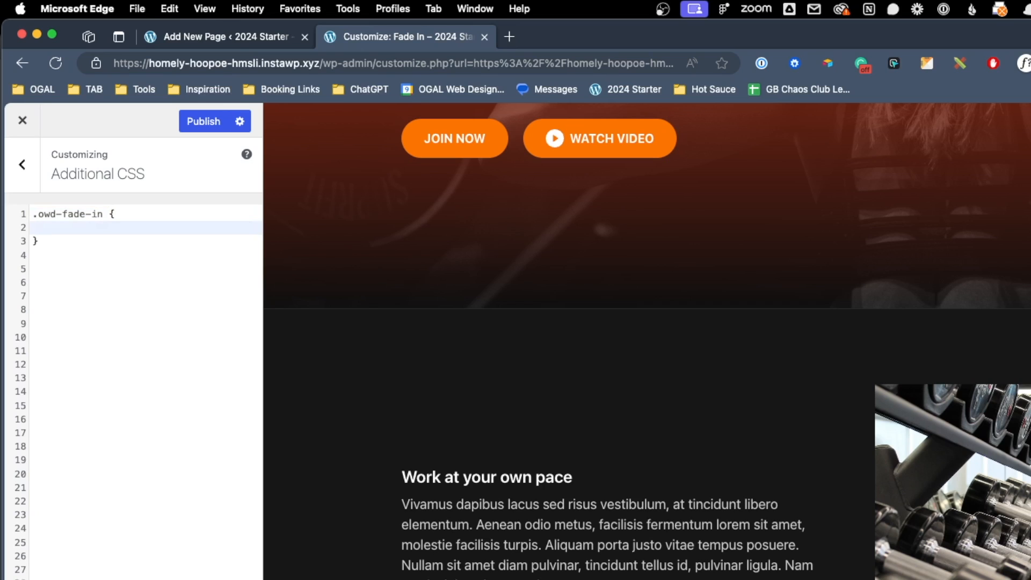
pyautogui.write('a')
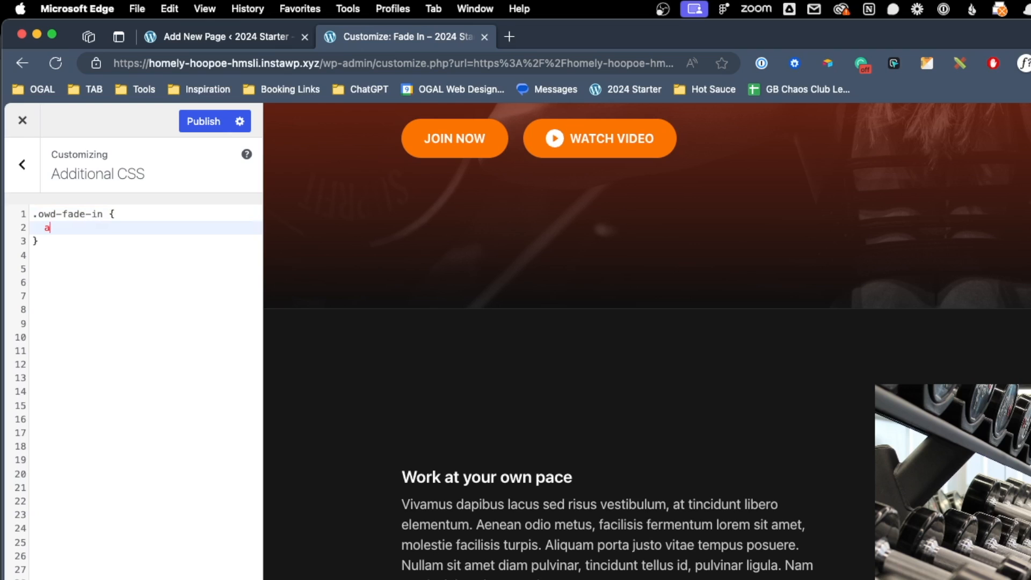
pyautogui.write('nimation:')
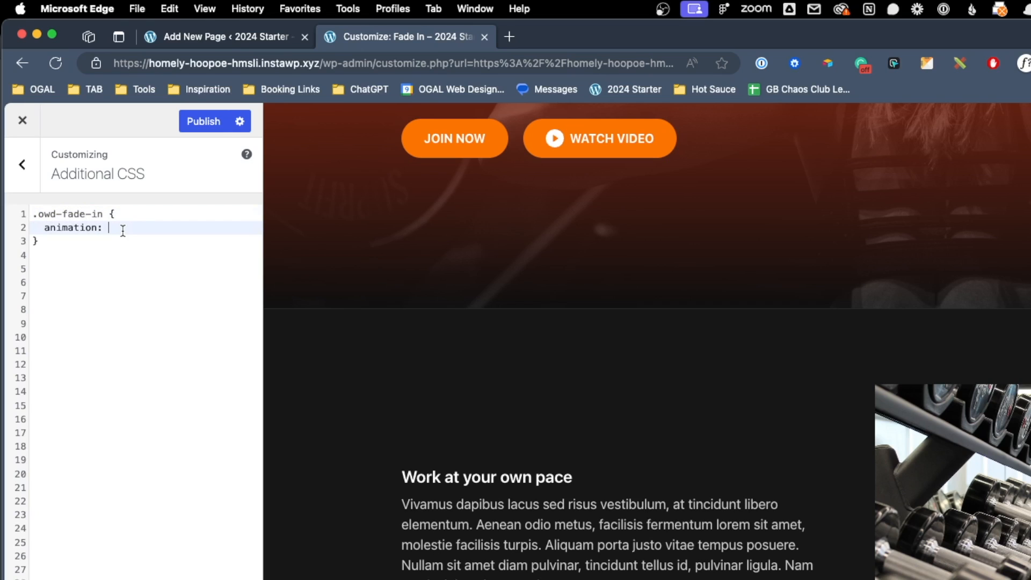
pyautogui.write('ow')
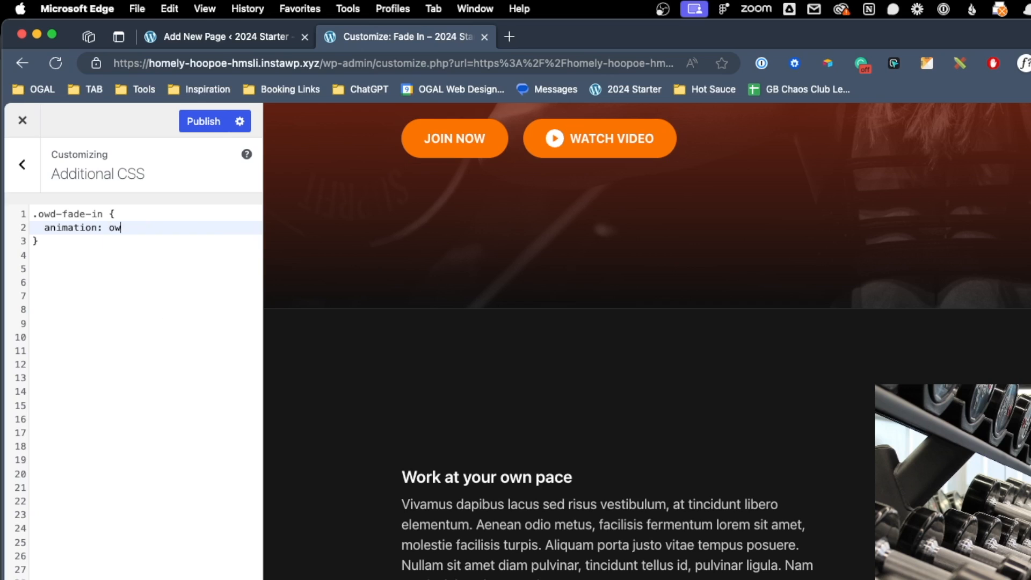
pyautogui.write('d-fade-in')
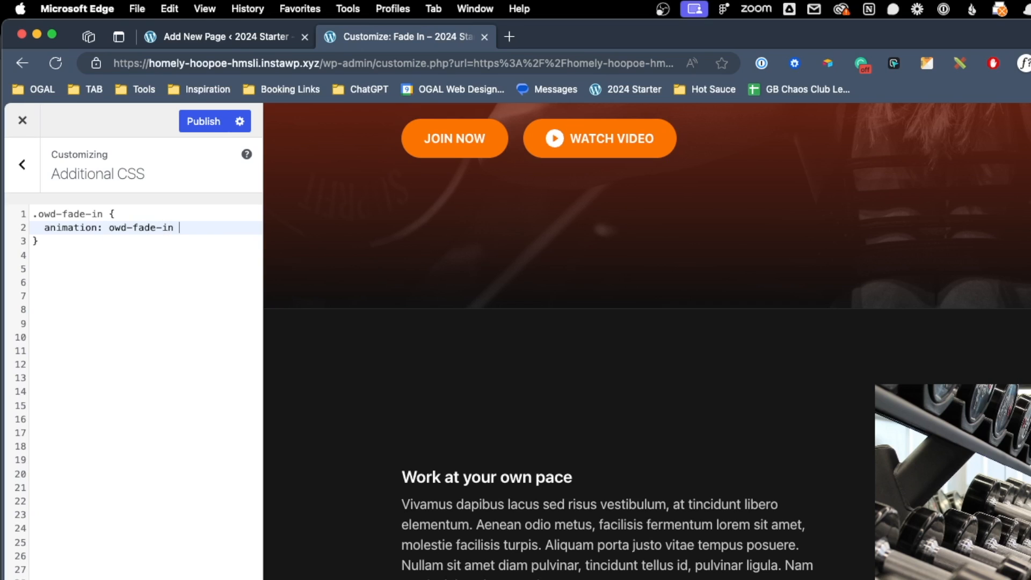
pyautogui.write('linear')
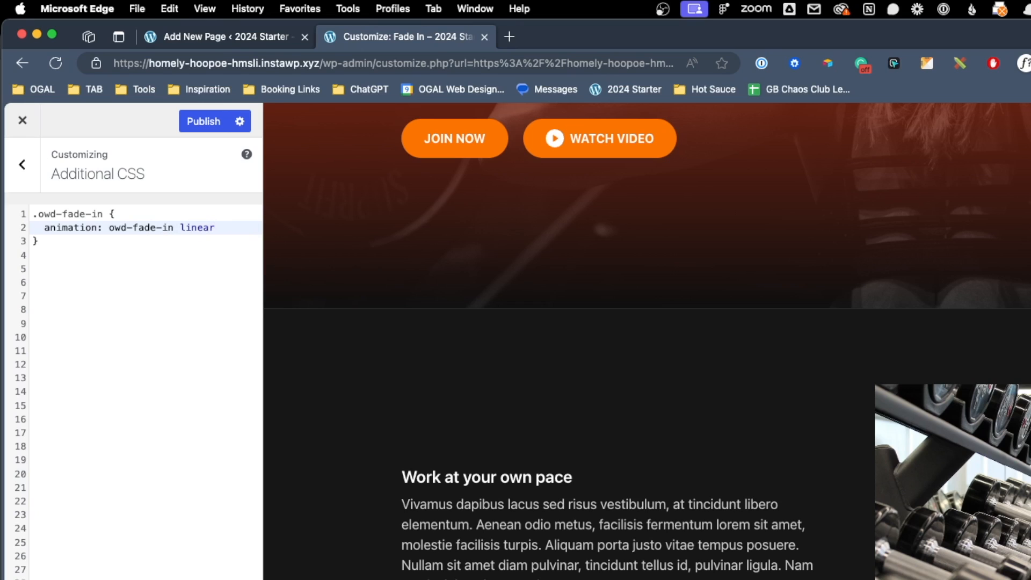
pyautogui.write('forwards;')
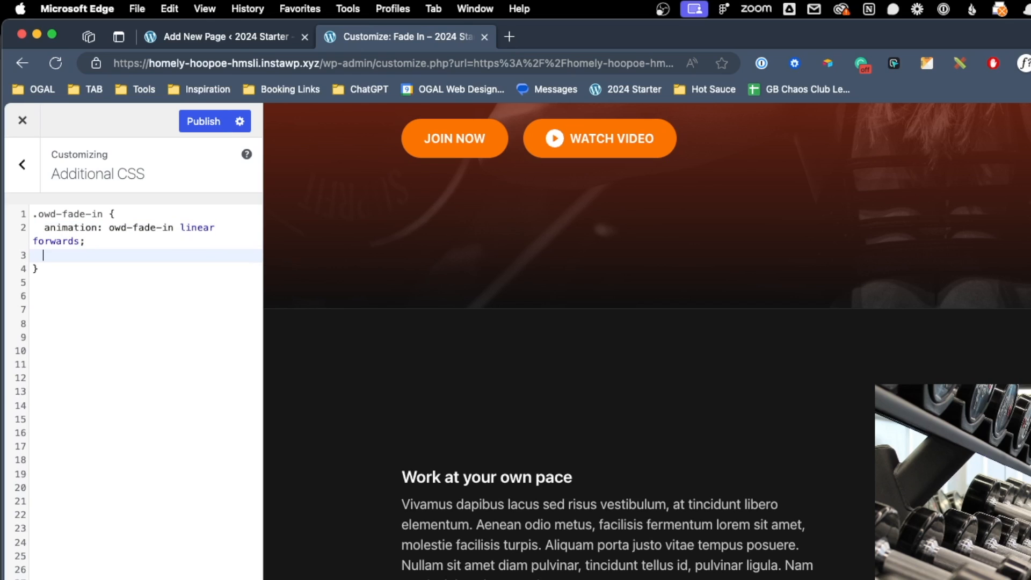
# Step: Add animation-timeline: view(); and animation-range: entry; to the rule
pyautogui.write('a')
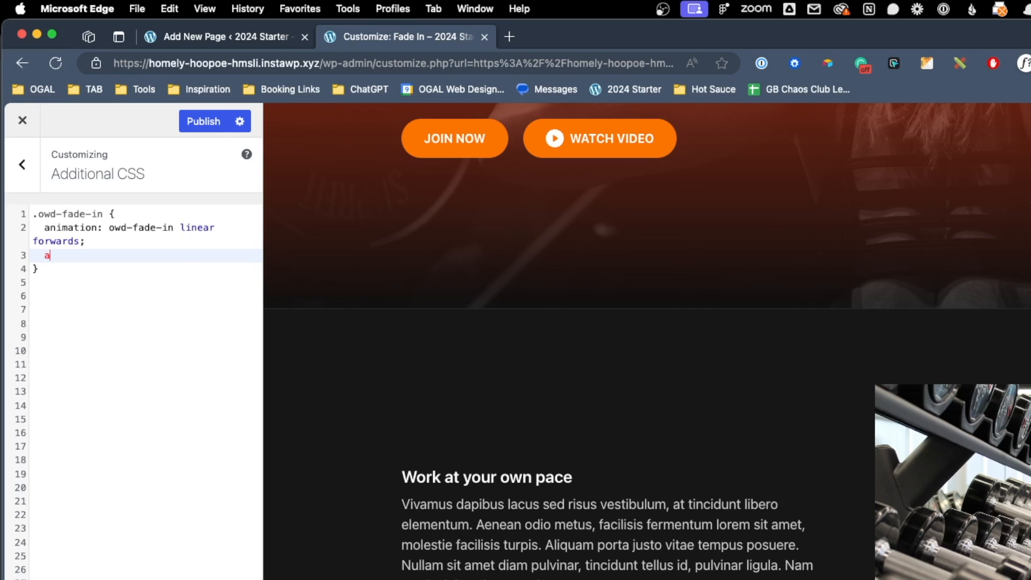
pyautogui.write('nimation-timeline: v')
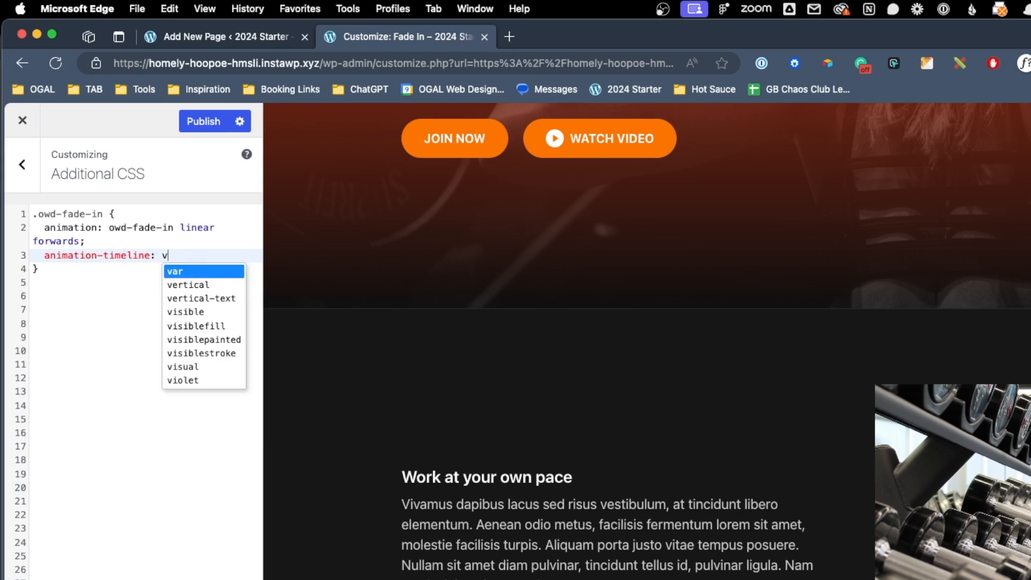
pyautogui.write('iew()')
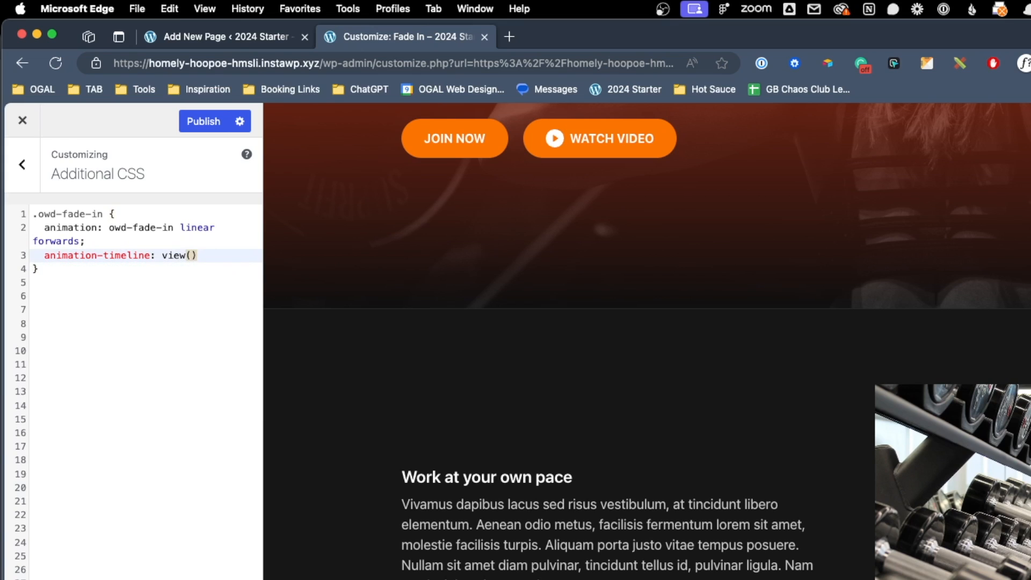
pyautogui.write(';')
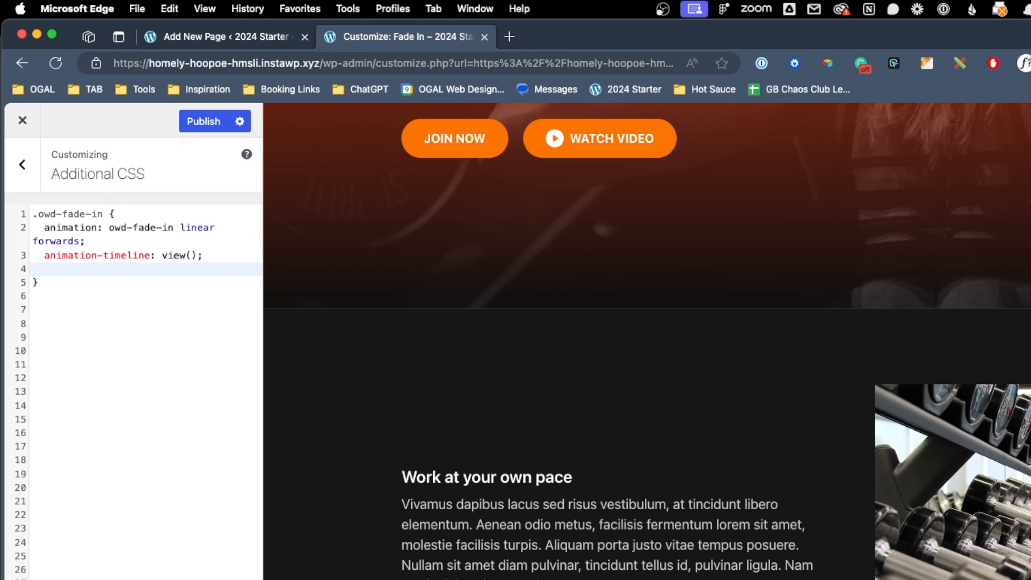
pyautogui.write('animation-r')
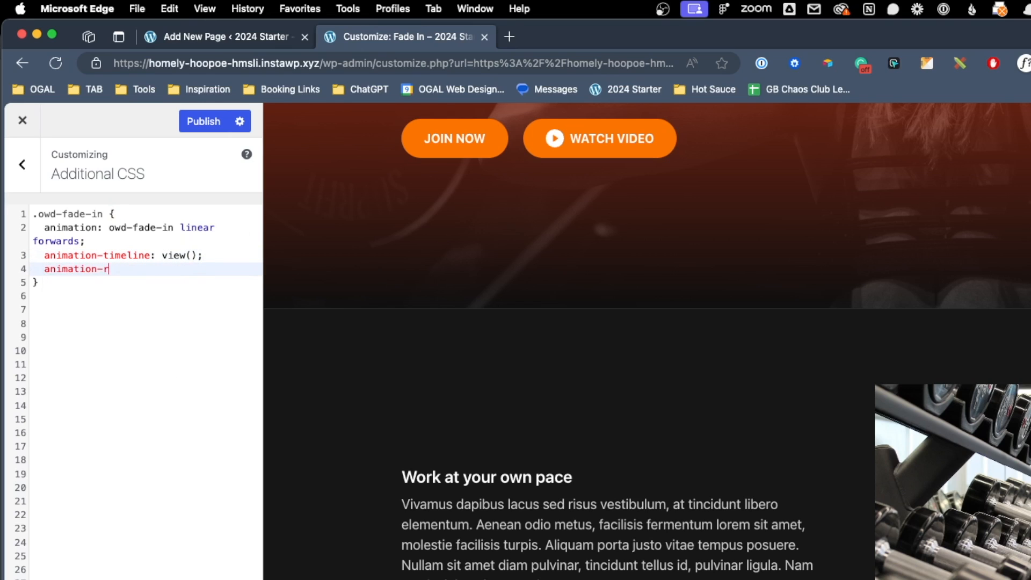
pyautogui.write('ange: entry')
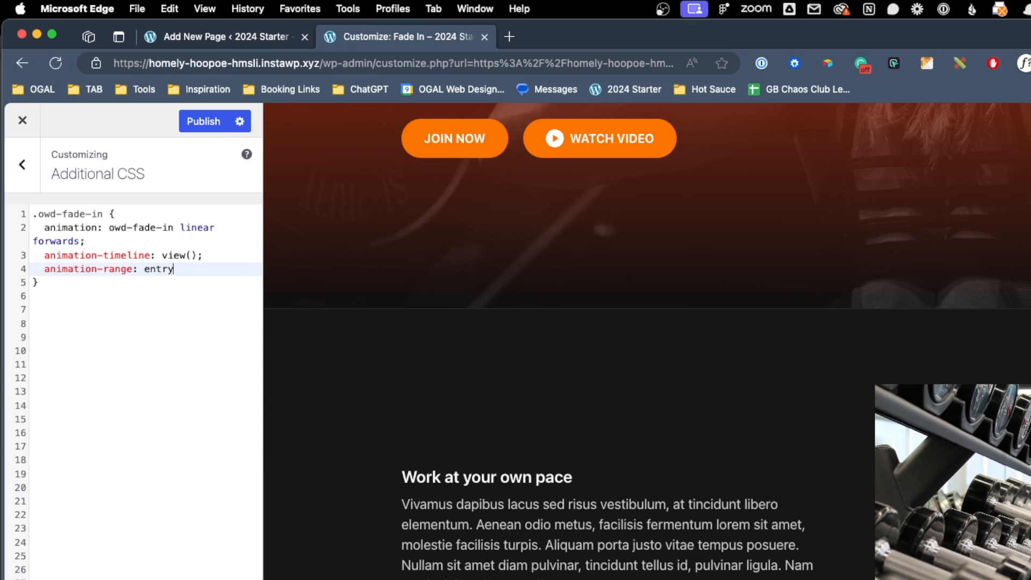
pyautogui.write(';')
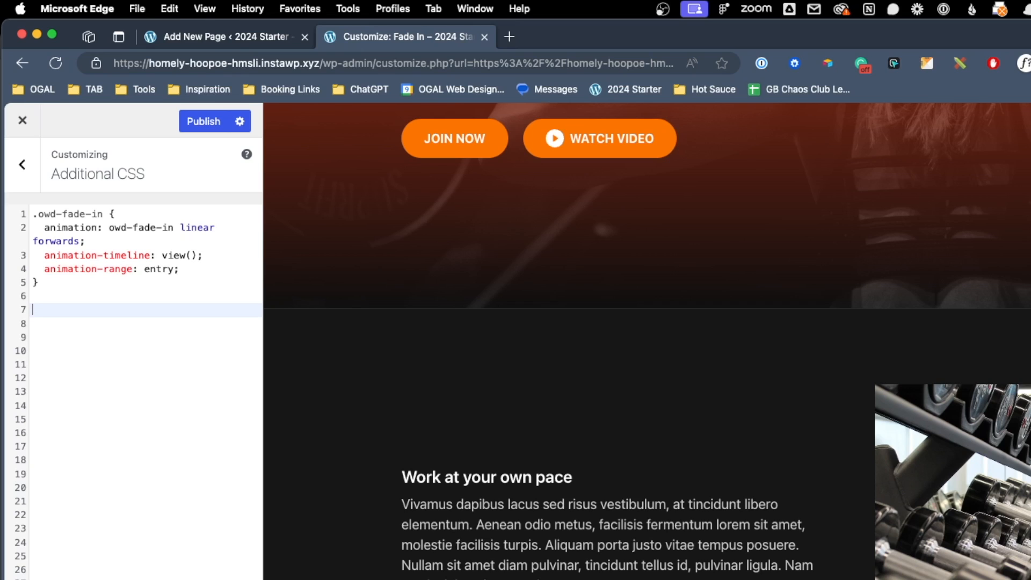
pyautogui.write('@key')
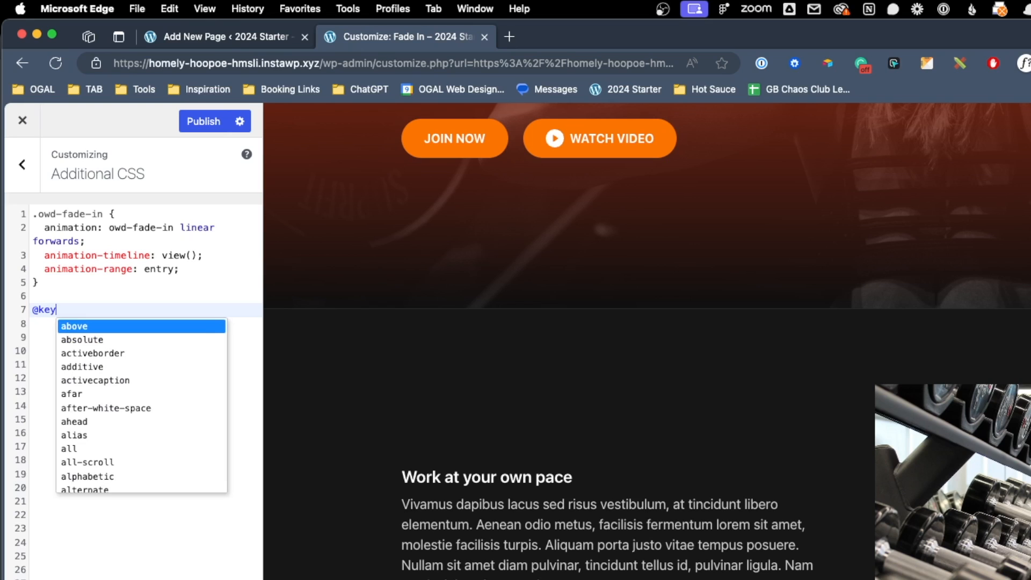
pyautogui.write('frames')
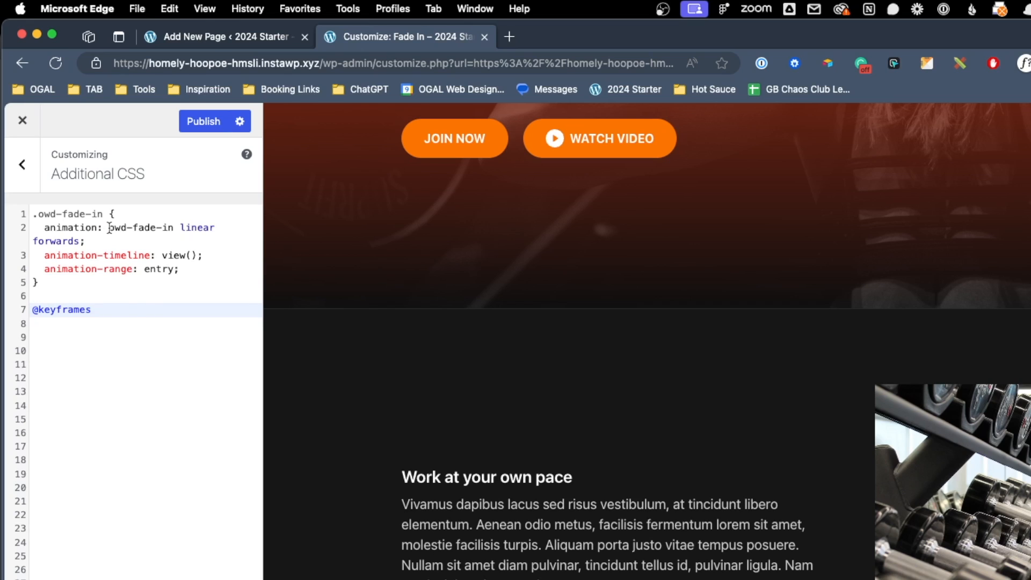
pyautogui.doubleClick(131, 226)
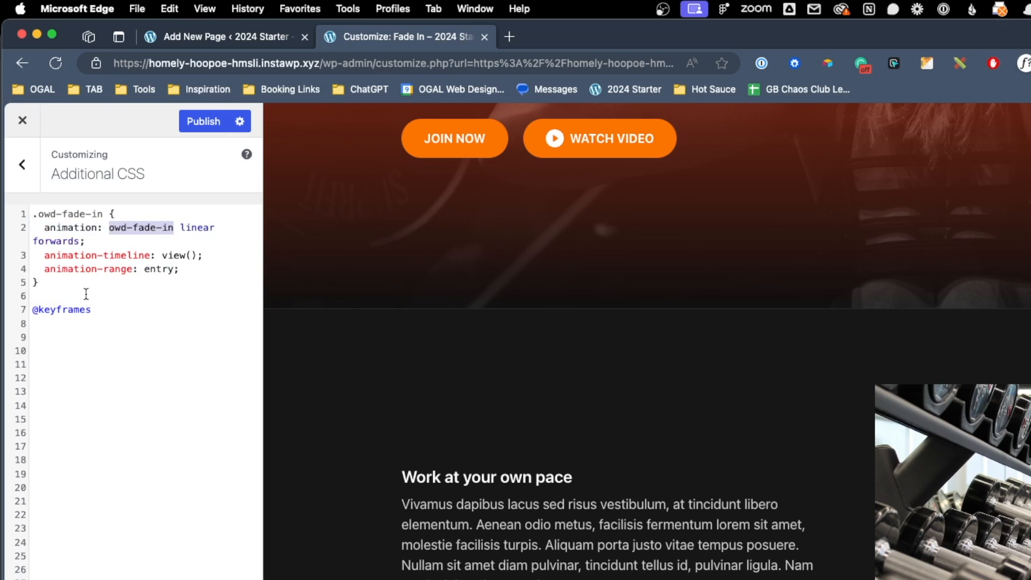
pyautogui.write('owd-fade-in')
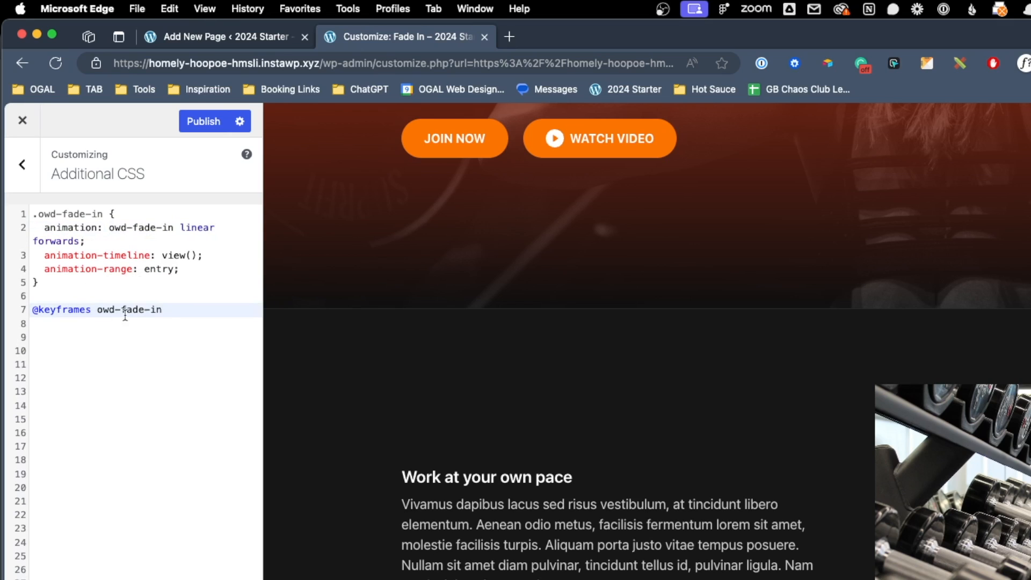
pyautogui.click(52, 296)
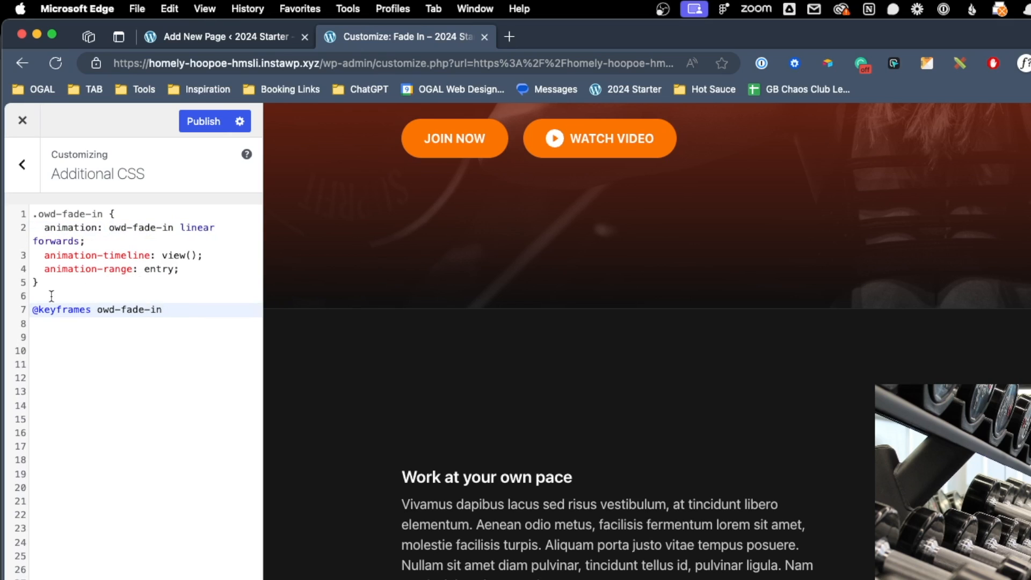
pyautogui.doubleClick(61, 309)
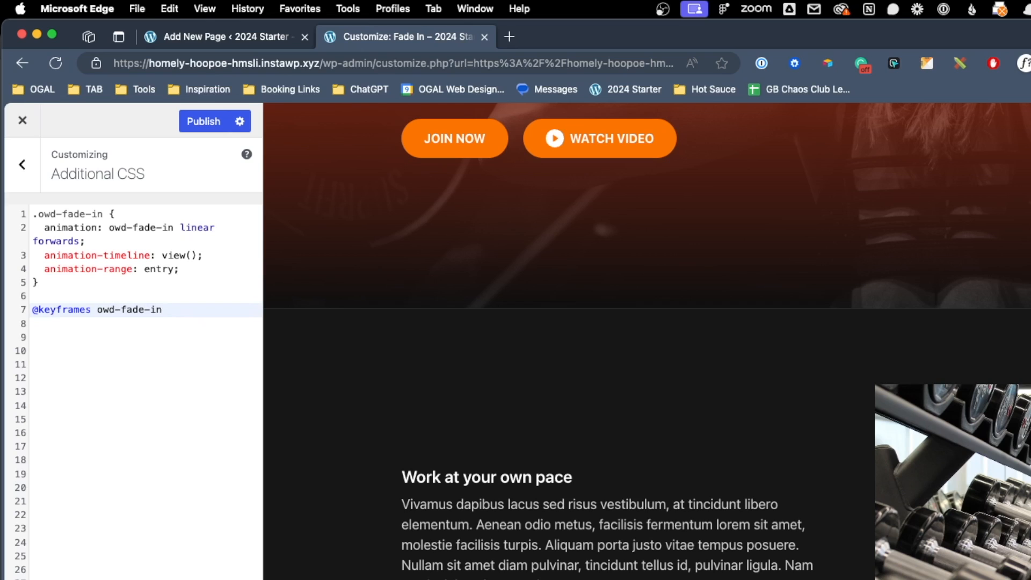
pyautogui.write('{}')
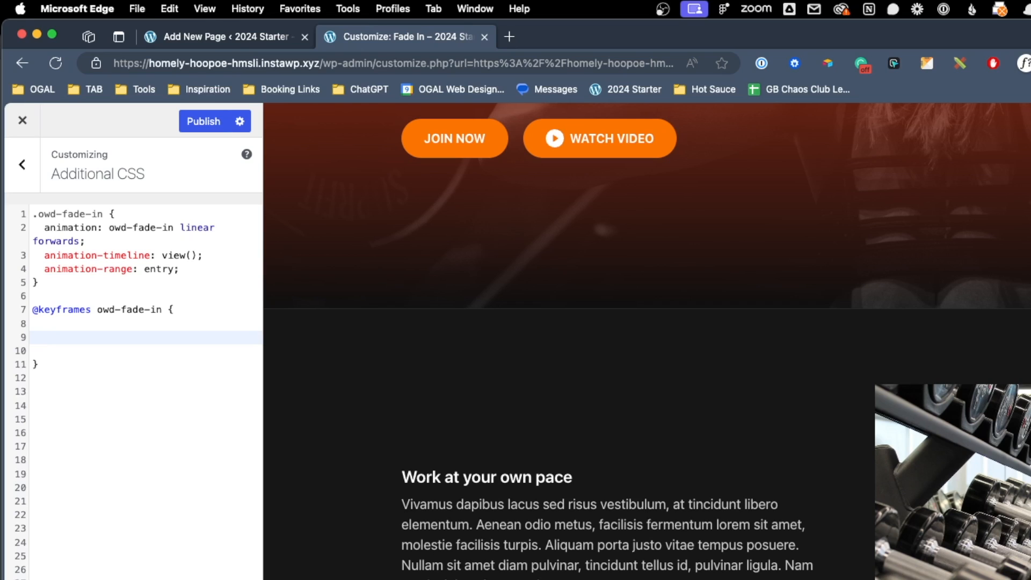
# Step: Add from and to steps, with from translating Y by 400px
pyautogui.write('frome')
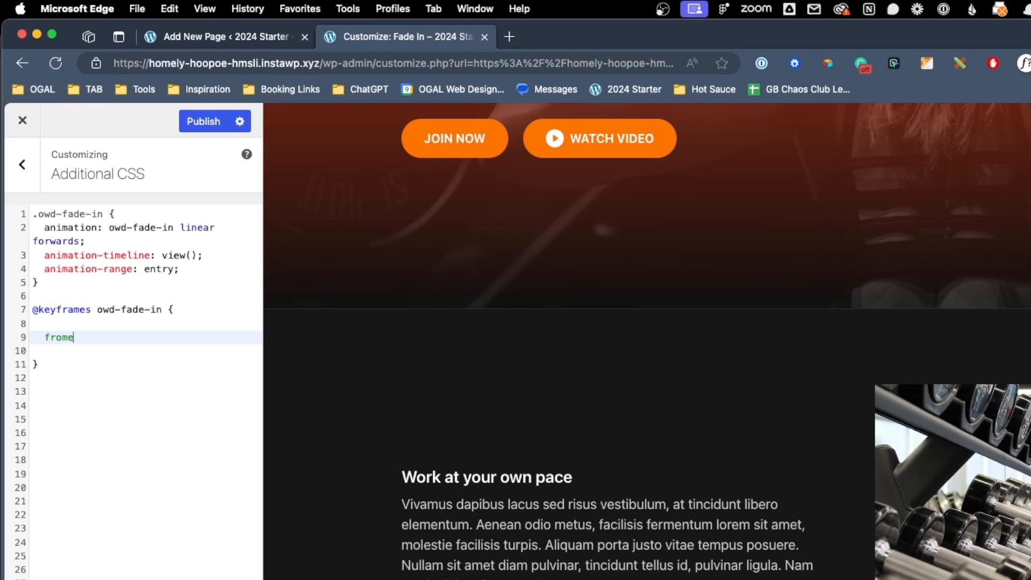
pyautogui.write('{')
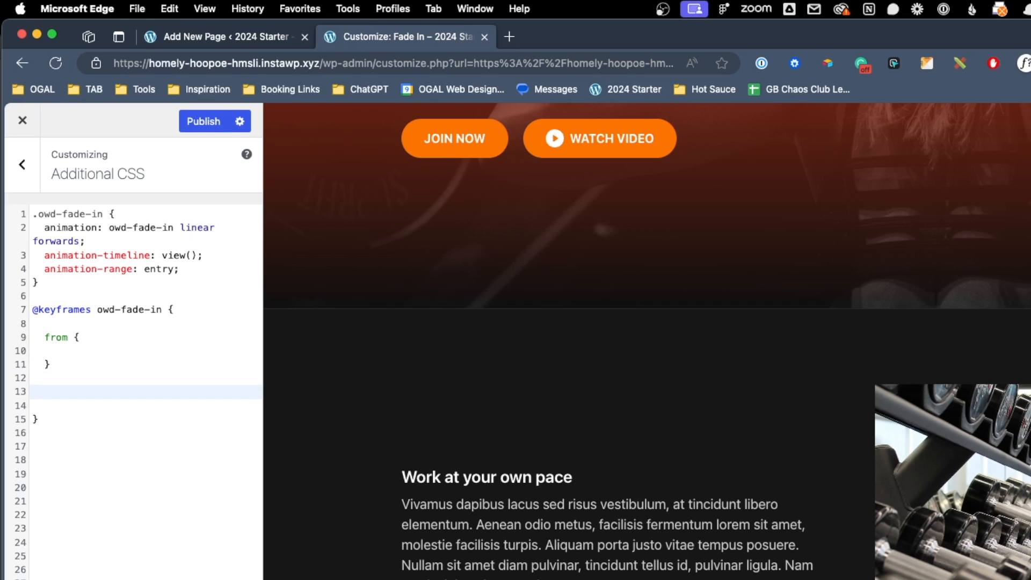
pyautogui.write('to{')
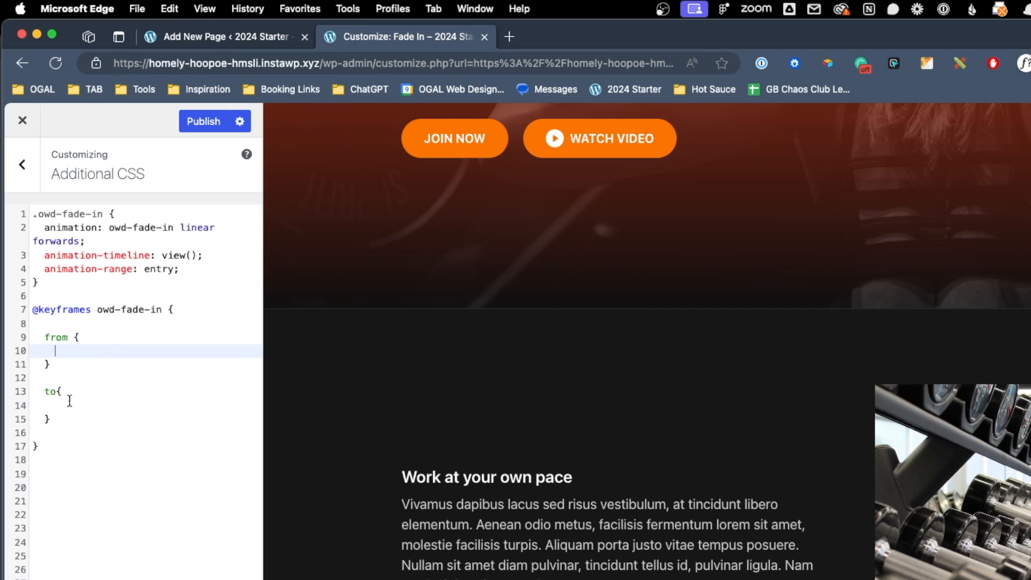
pyautogui.moveTo(98, 337)
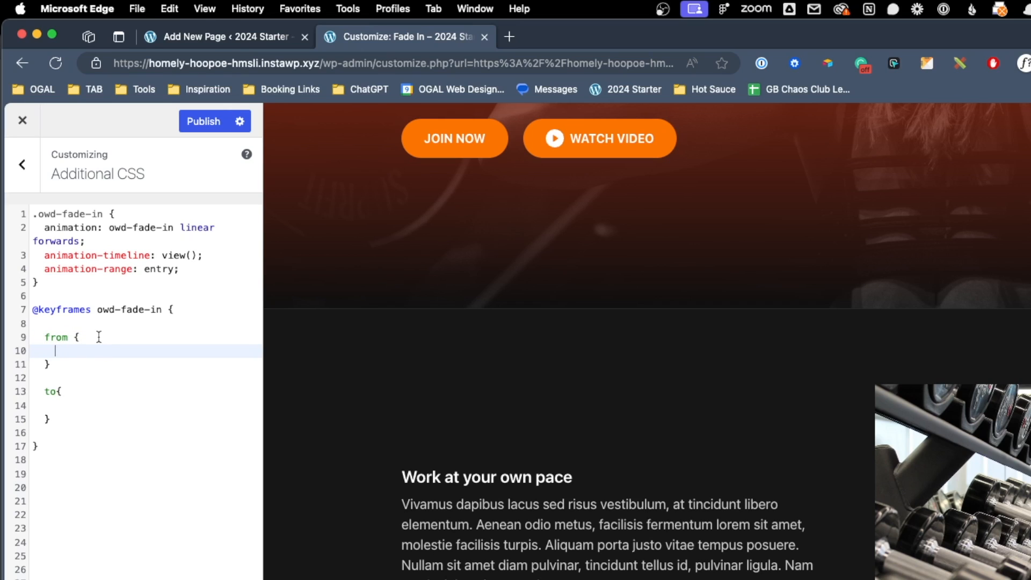
pyautogui.write('trn')
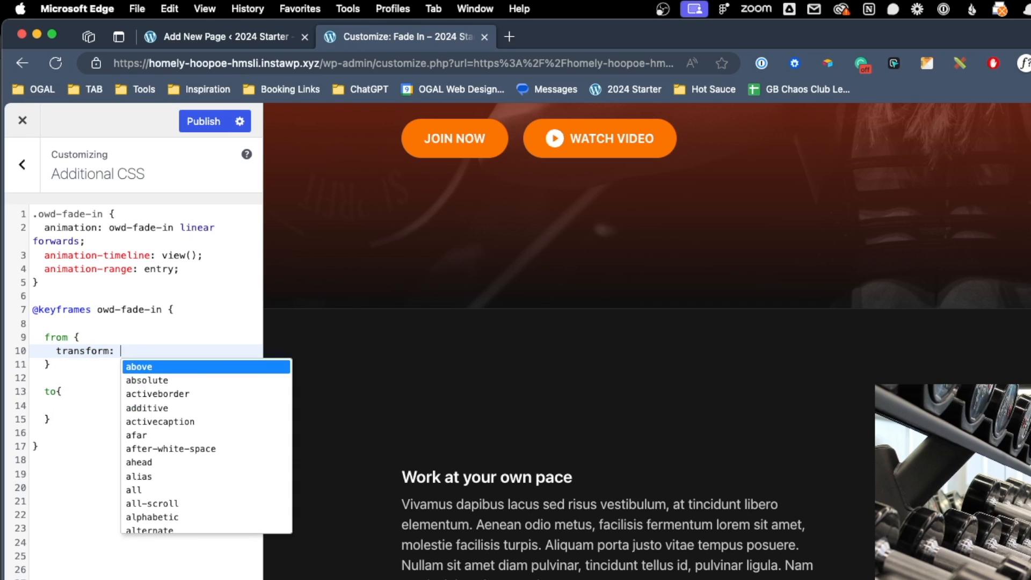
pyautogui.write('translatey')
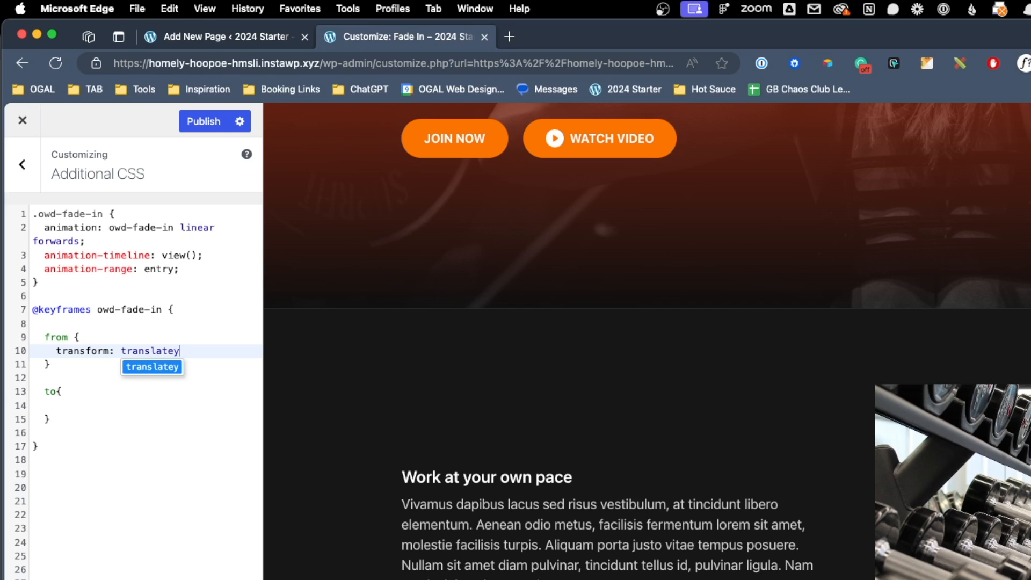
pyautogui.write('()')
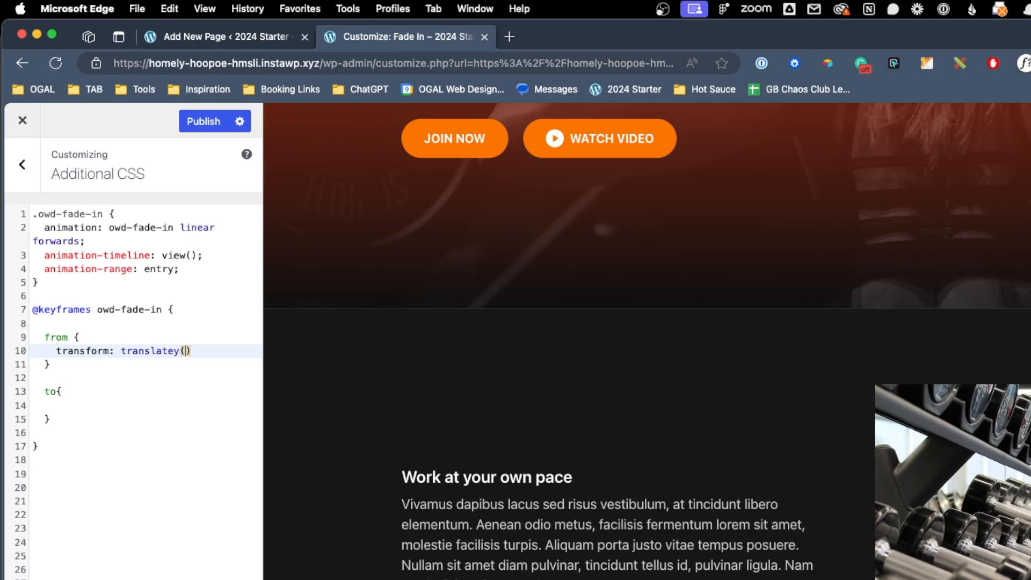
pyautogui.write('400p')
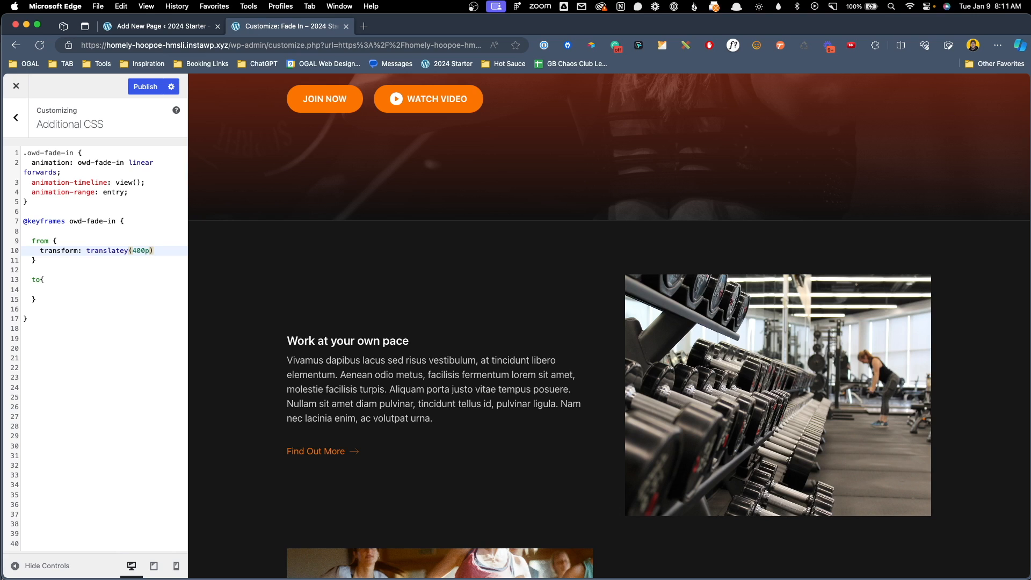
pyautogui.write('x')
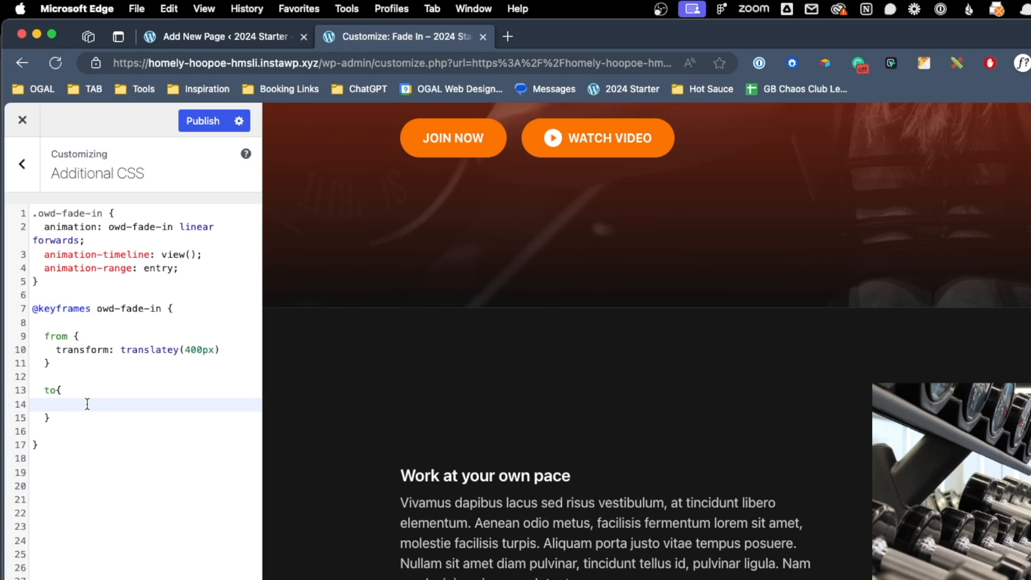
# Step: Give the to step transform: translatey(0px)
pyautogui.write('transform:')
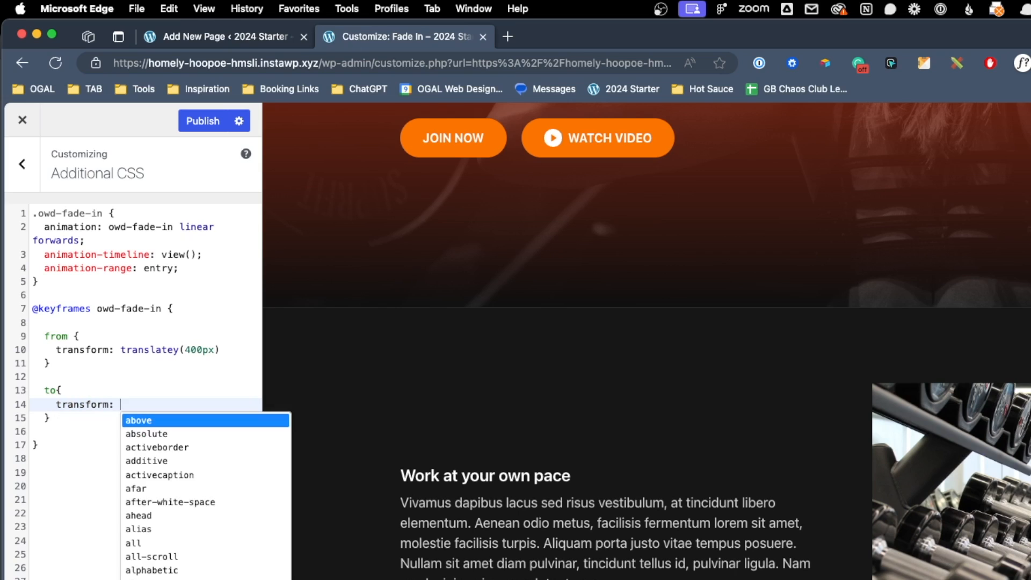
pyautogui.write('translatey(')
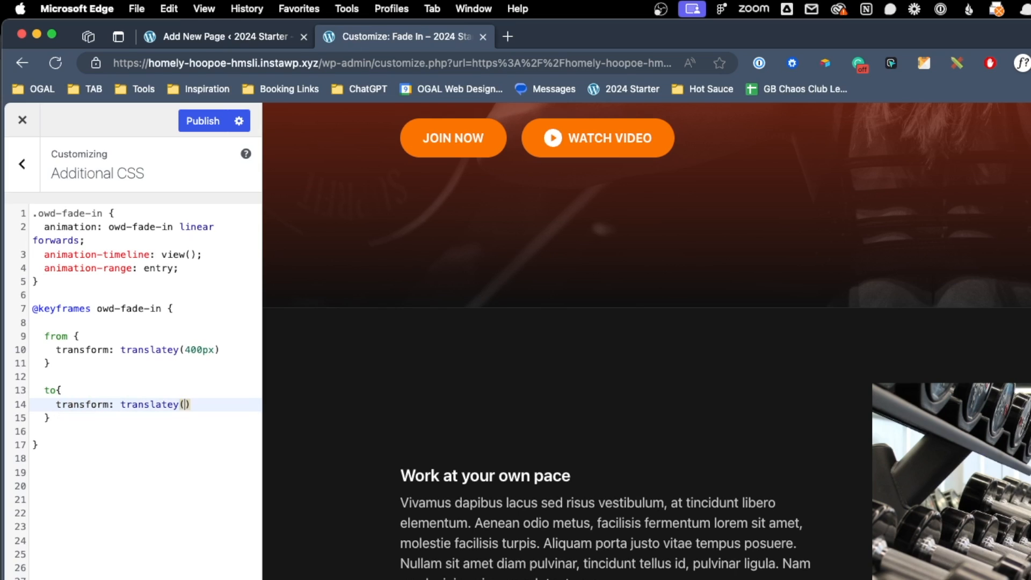
pyautogui.write('0px')
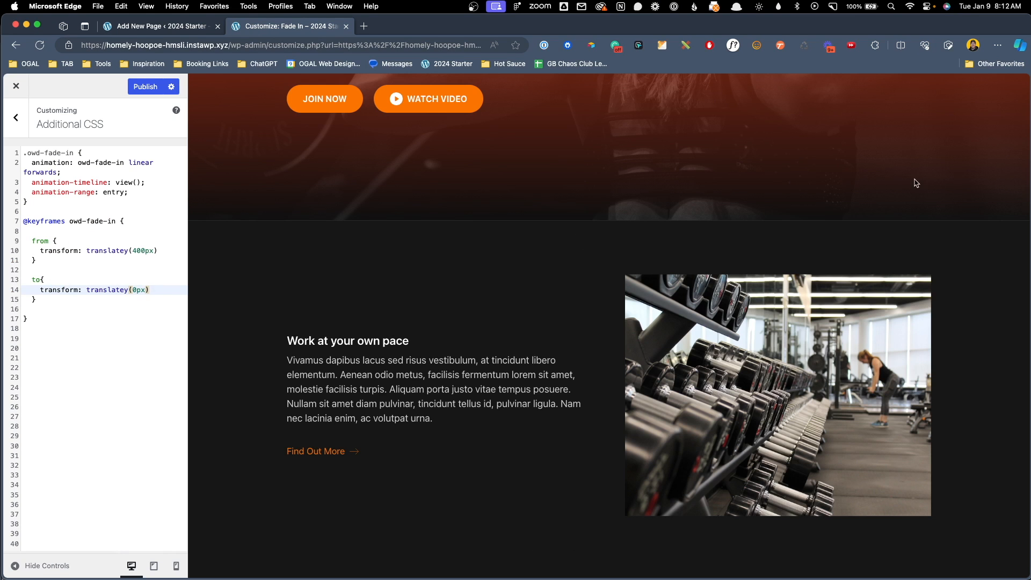
pyautogui.scroll(3)
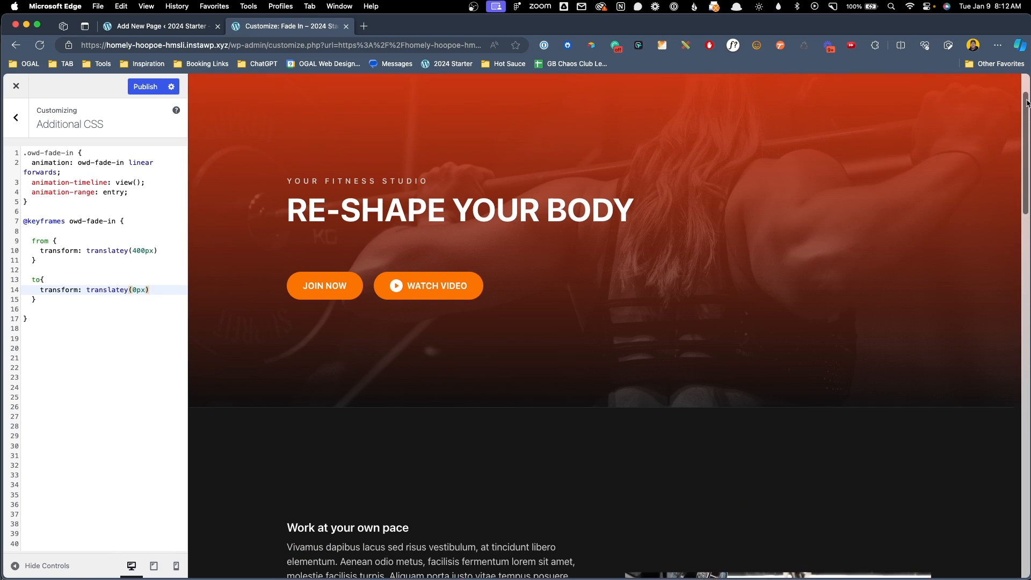
pyautogui.scroll(-3)
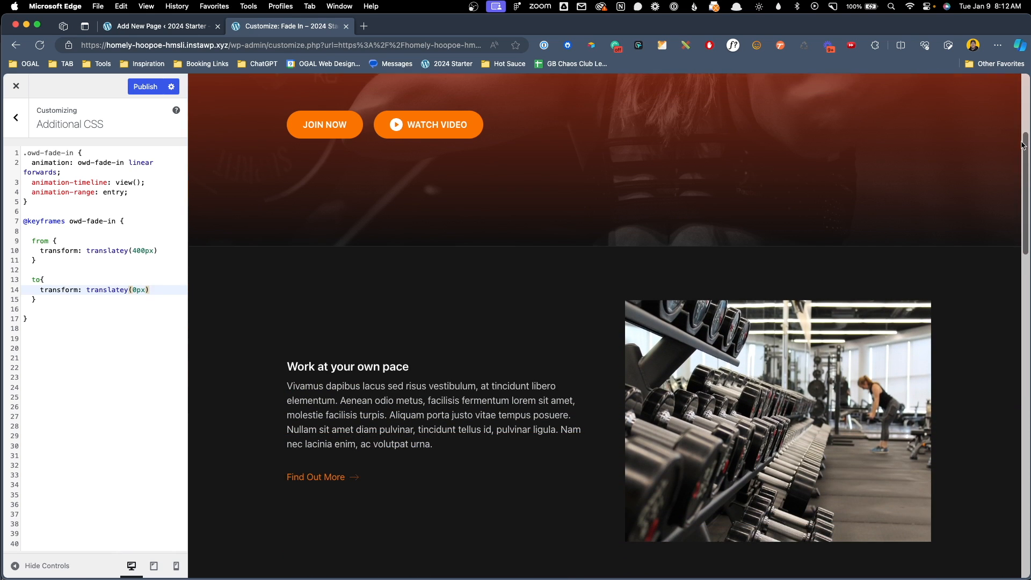
pyautogui.scroll(-3)
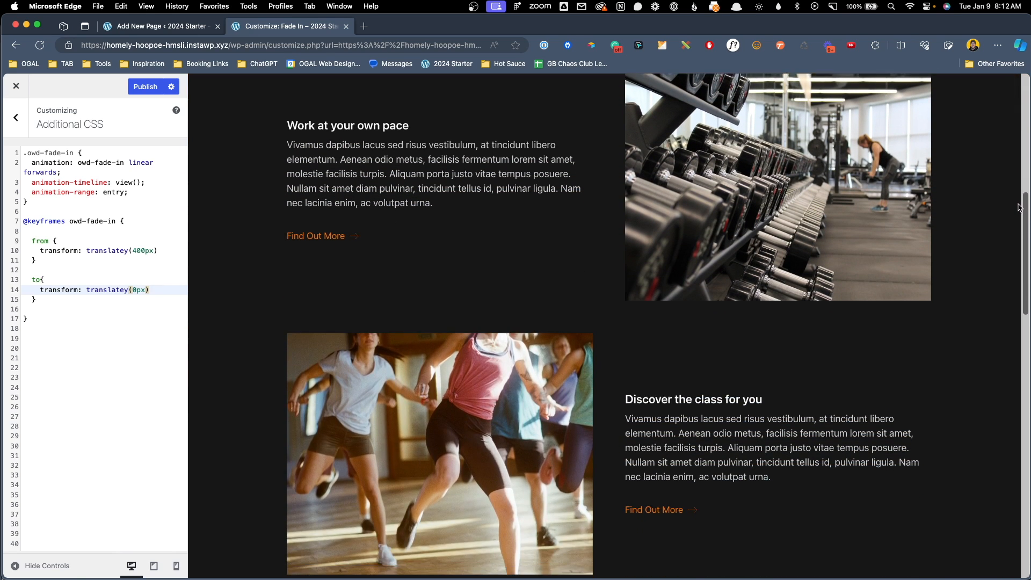
pyautogui.scroll(-3)
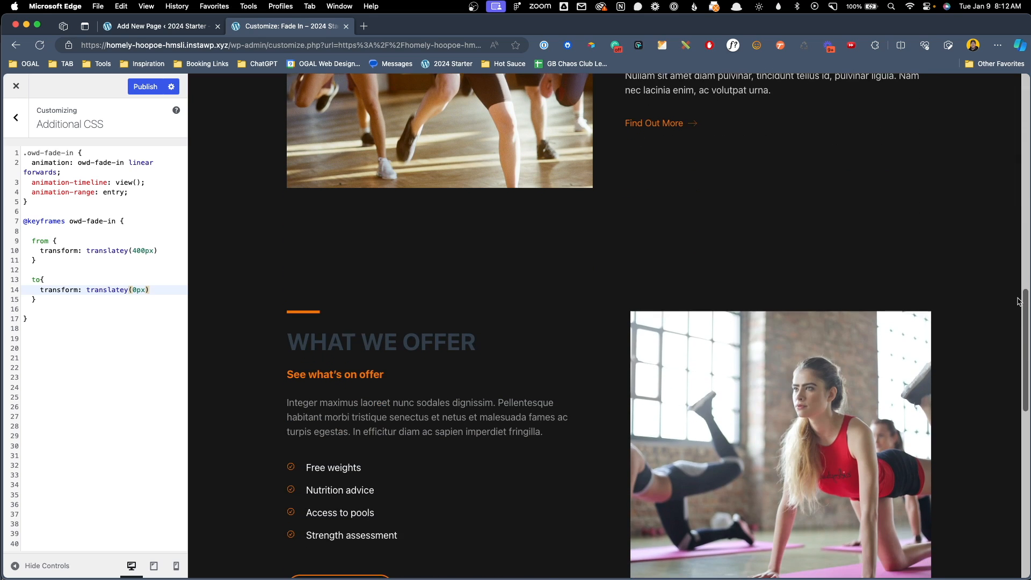
pyautogui.scroll(-3)
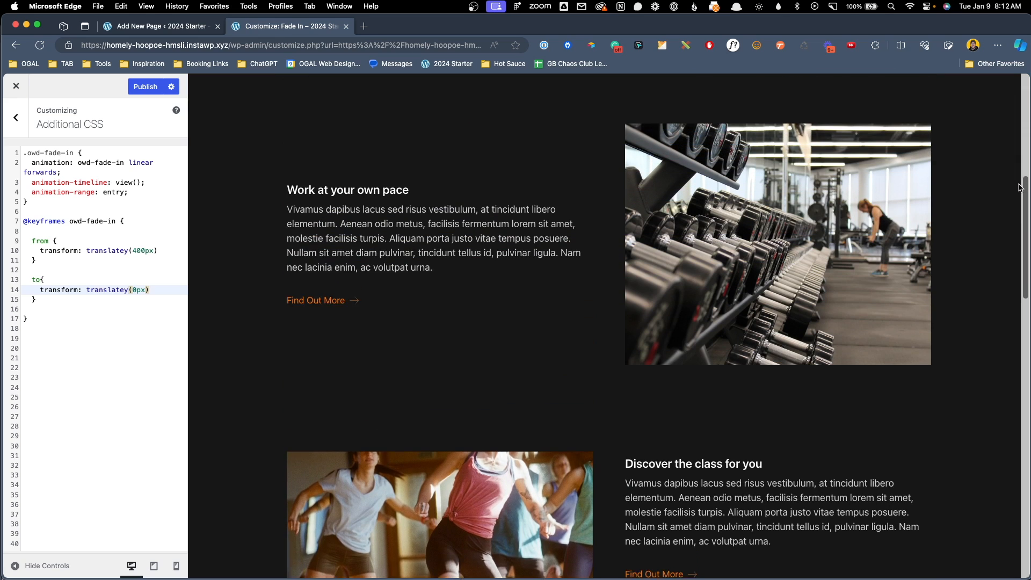
pyautogui.scroll(-3)
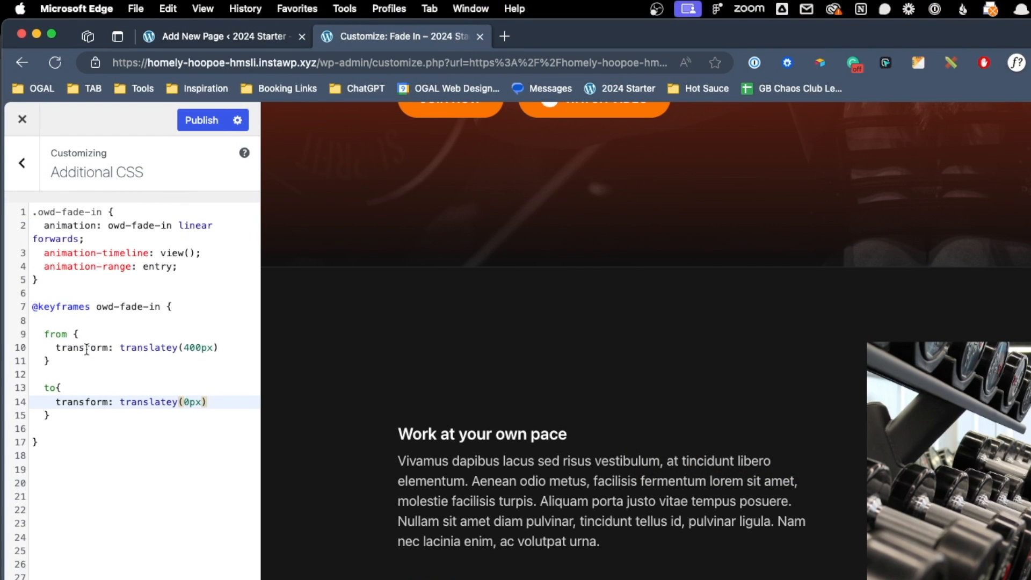
# Step: Change the from/to steps to 0% and 100%, adding an empty 50% step
pyautogui.doubleClick(55, 334)
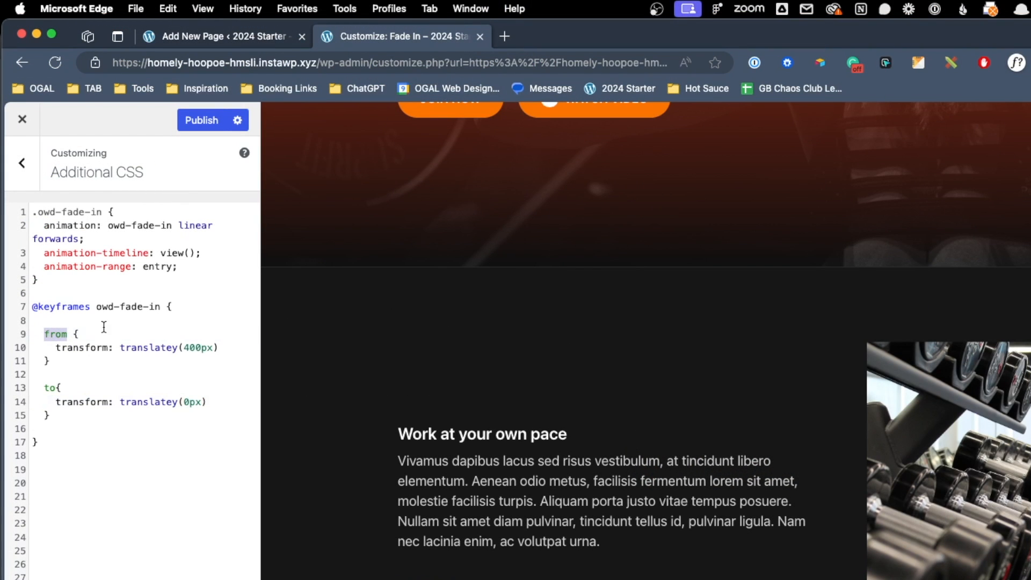
pyautogui.write('0% {')
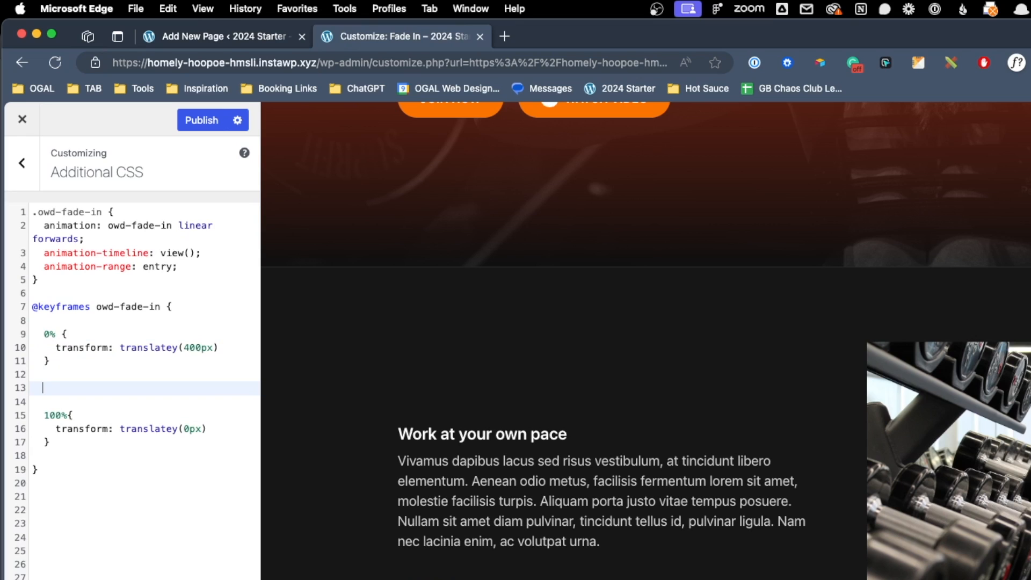
pyautogui.write('50')
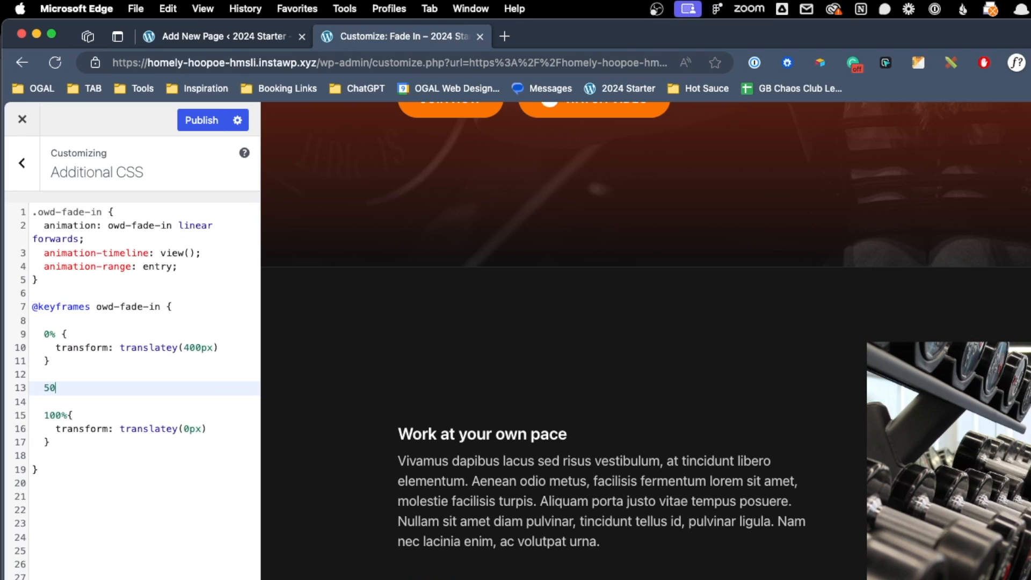
pyautogui.write('%')
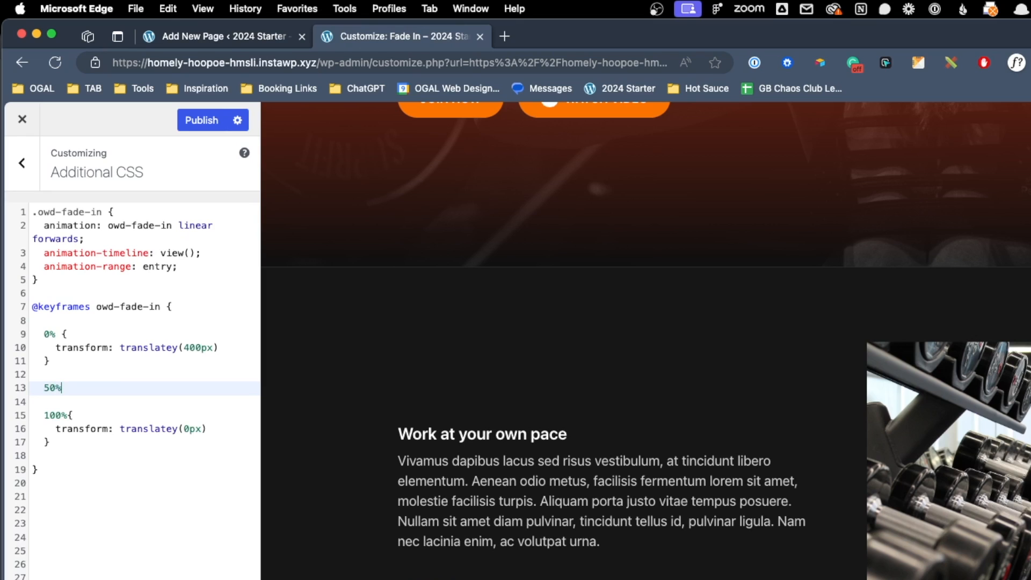
pyautogui.write('{')
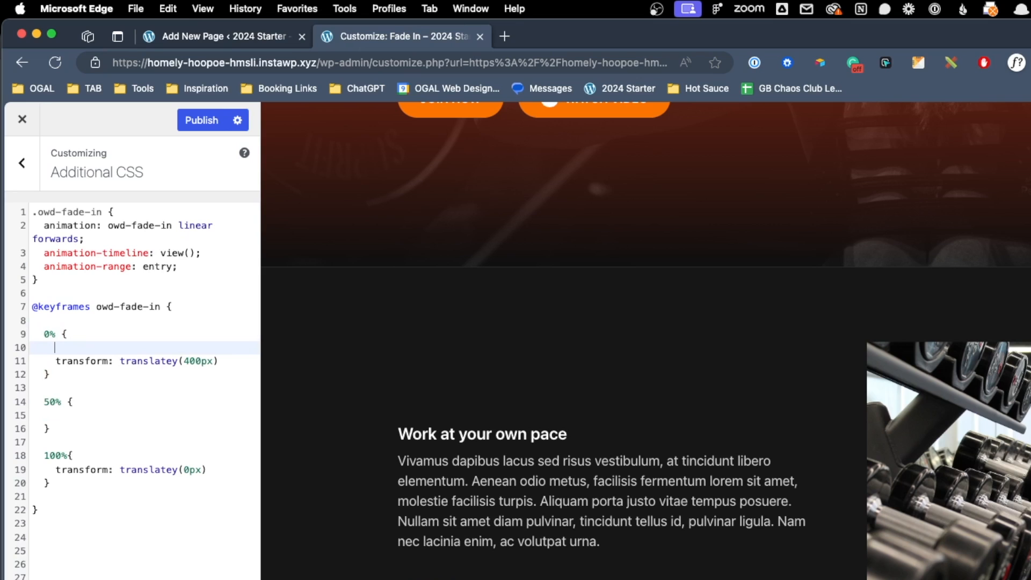
# Step: Set opacity: 0 in the 0% and 50% steps and opacity: 1 at 100%
pyautogui.write('opacity: 0;')
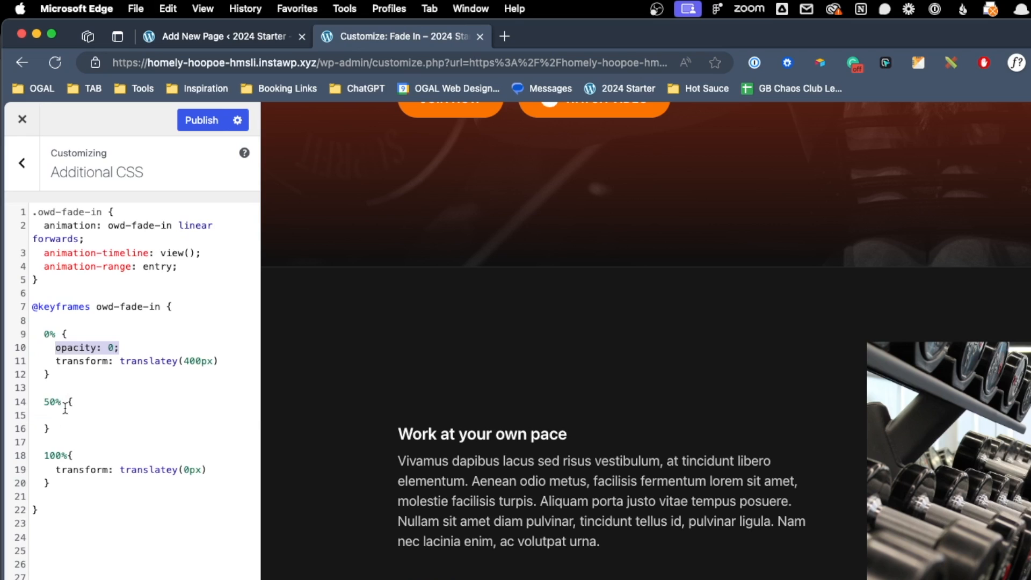
pyautogui.write('opacity: 0;')
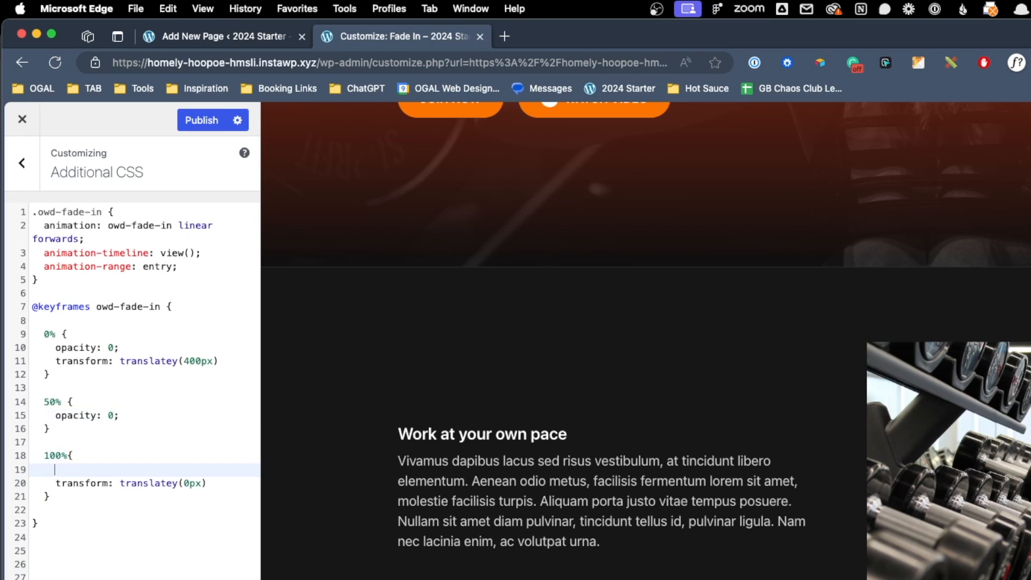
pyautogui.write('opacity: 0;')
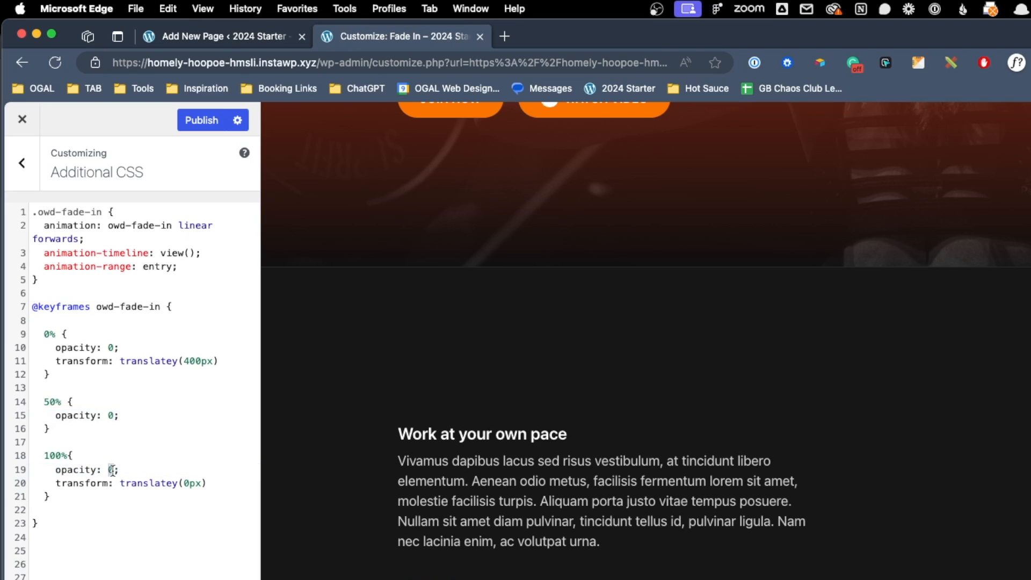
pyautogui.write('1')
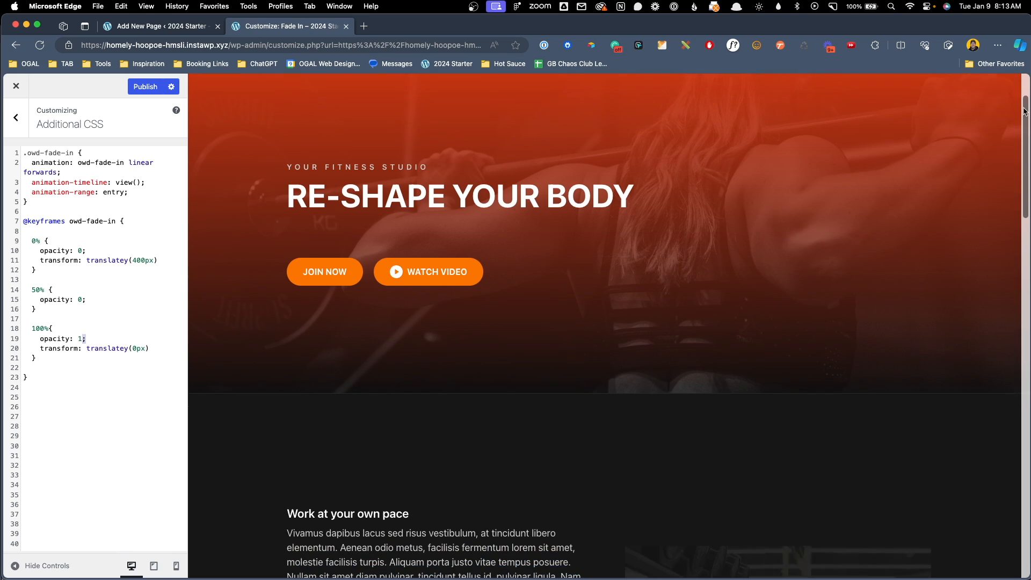
# Step: Scroll the Fade In preview to check the opacity fade on the images
pyautogui.scroll(-3)
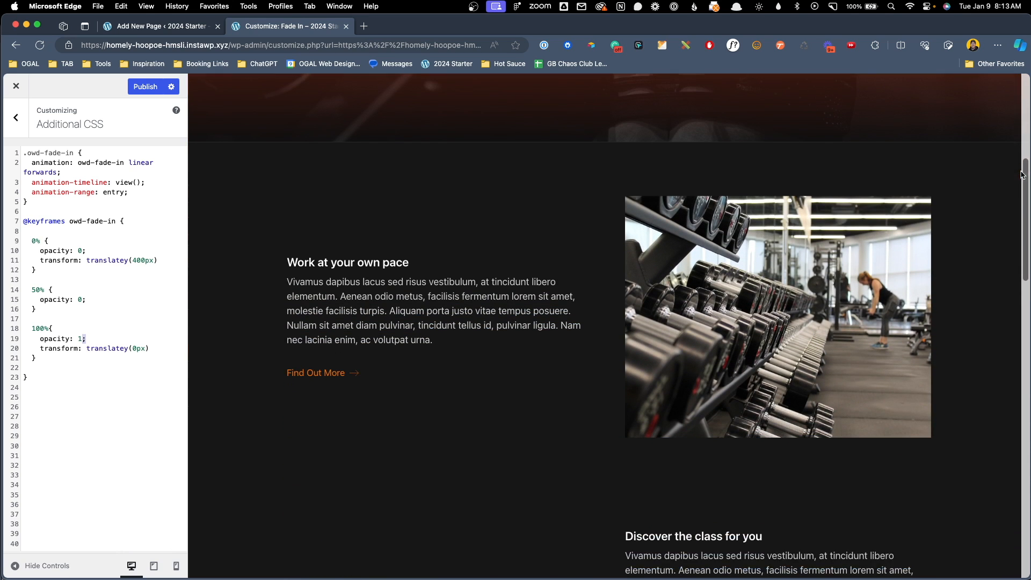
pyautogui.scroll(-3)
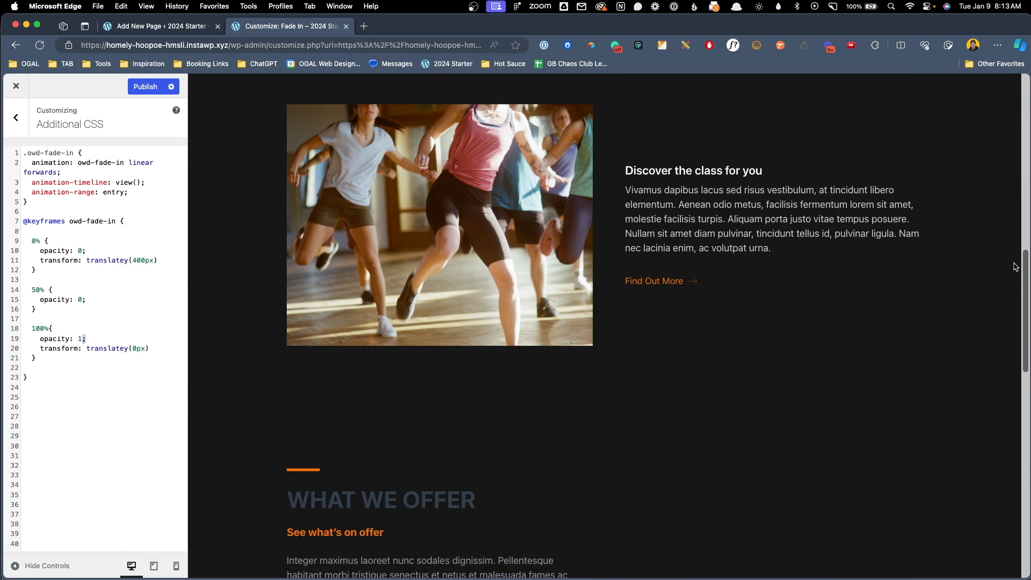
pyautogui.scroll(-3)
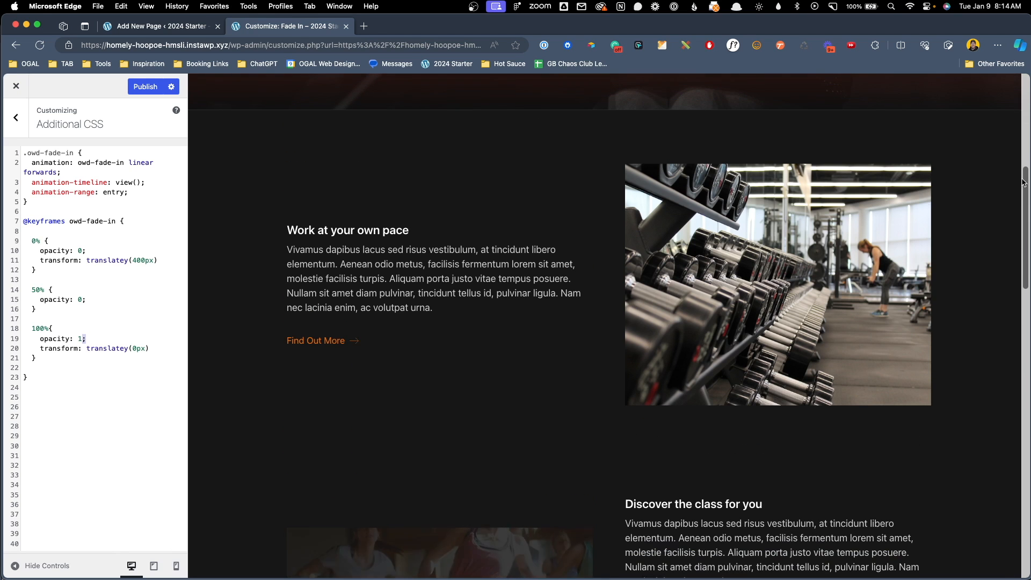
pyautogui.scroll(-3)
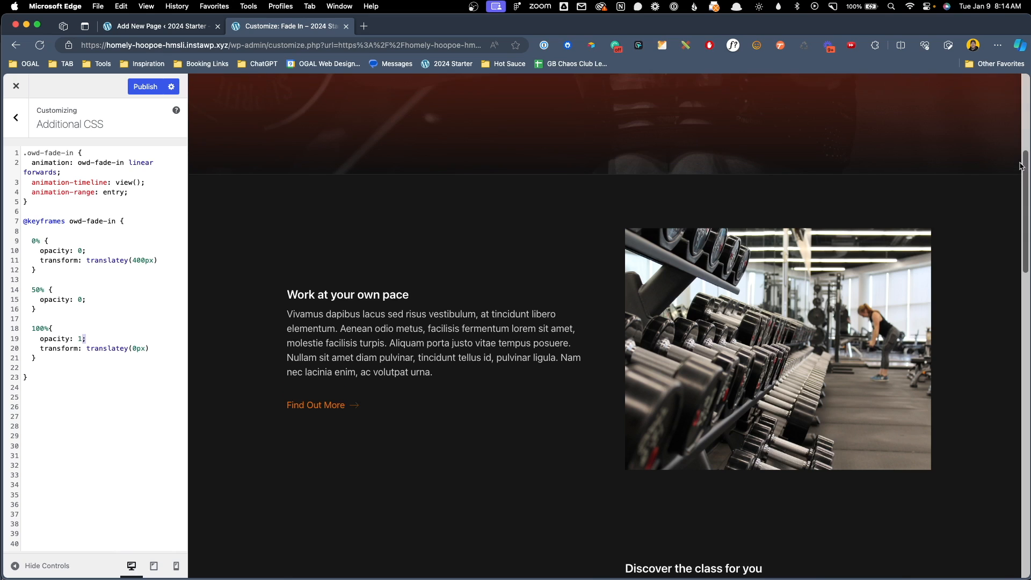
pyautogui.scroll(3)
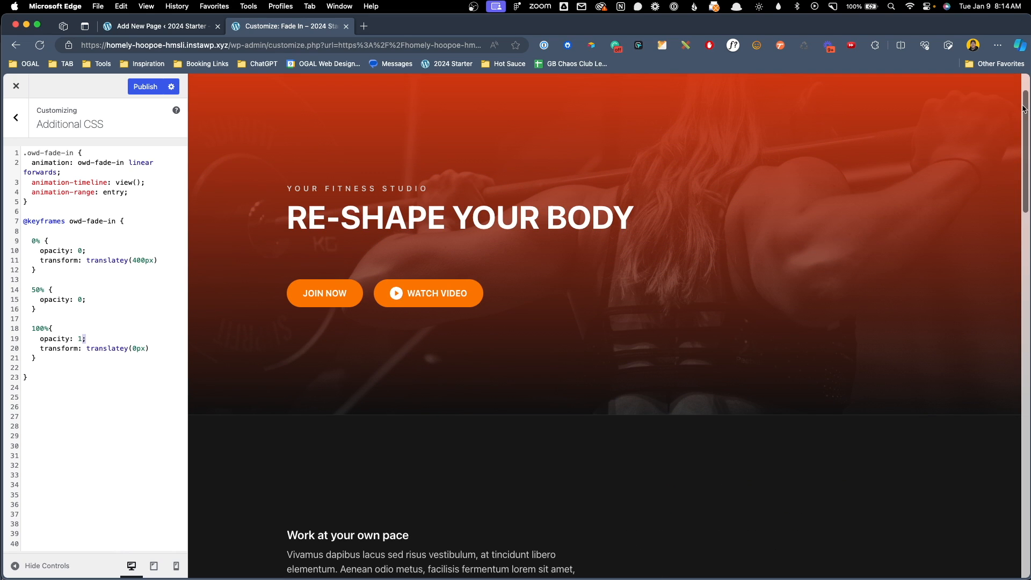
pyautogui.scroll(-3)
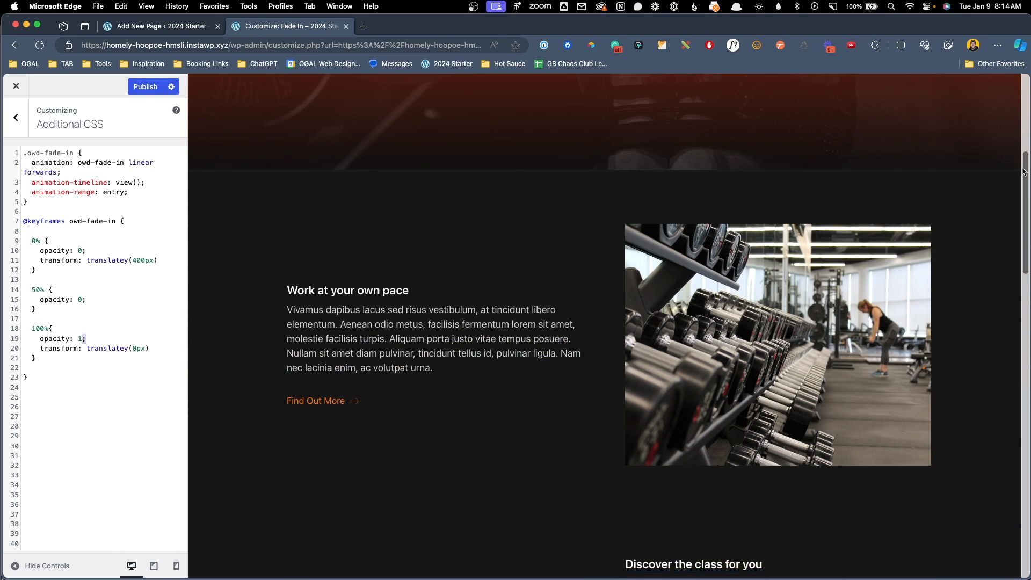
pyautogui.scroll(-3)
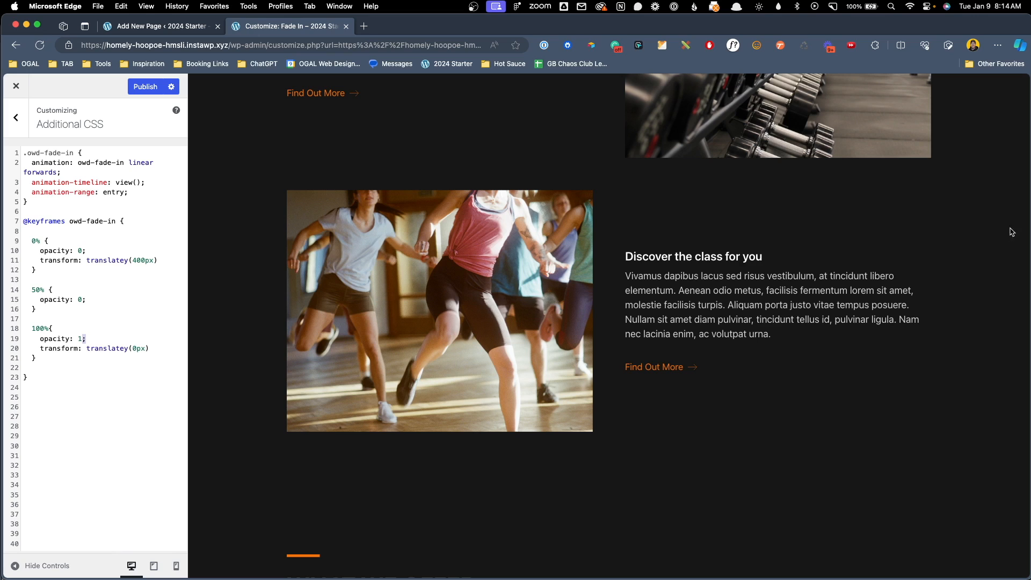
# Step: Insert a blank first line above the .owd-fade-in rule
pyautogui.doubleClick(50, 153)
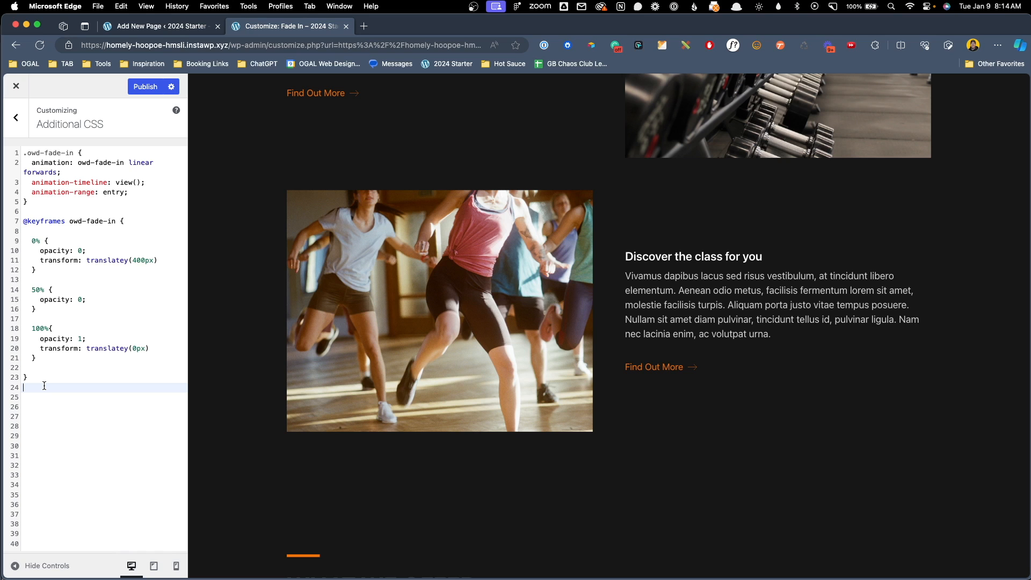
pyautogui.scroll(-3)
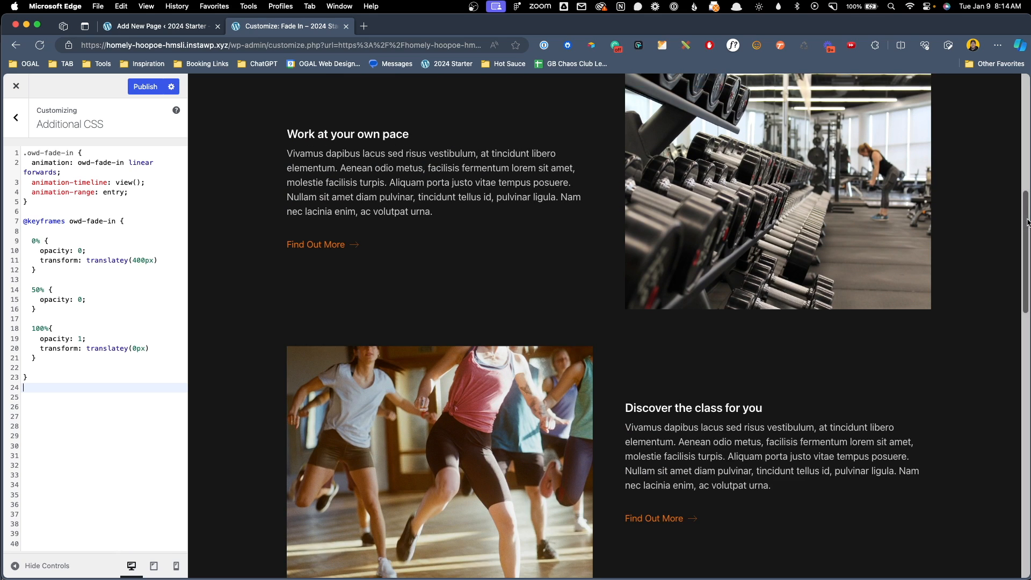
pyautogui.scroll(3)
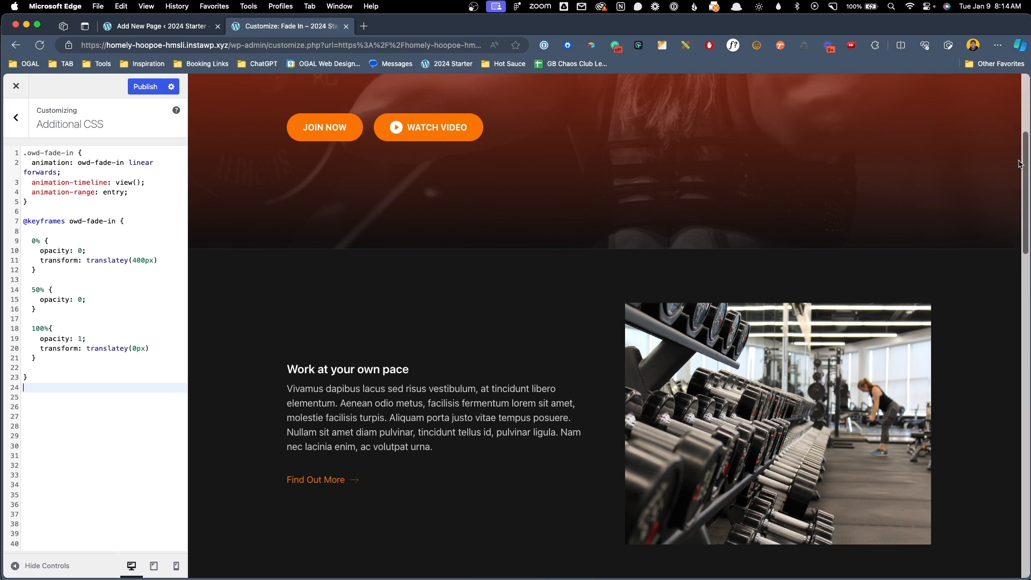
pyautogui.scroll(-3)
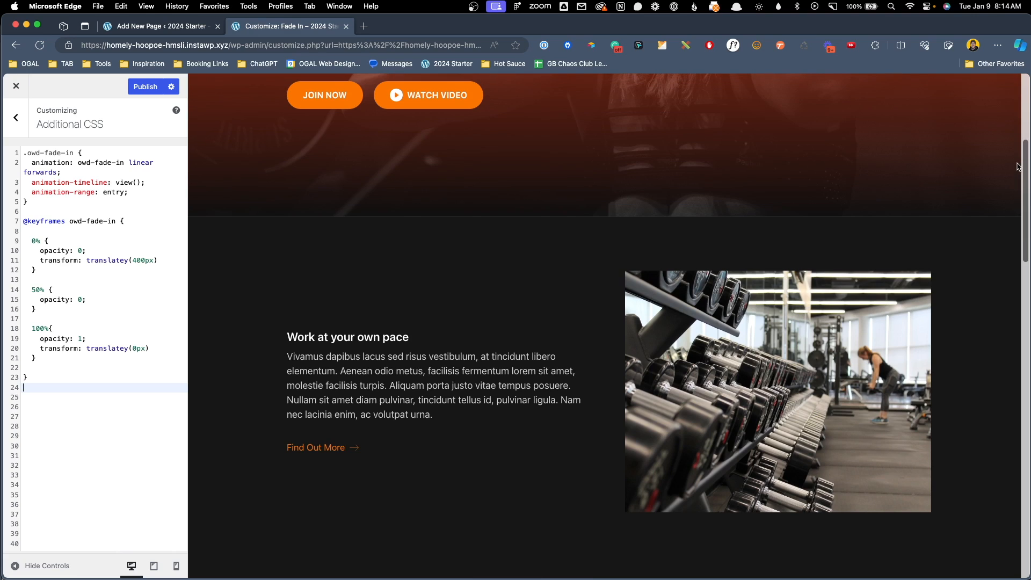
pyautogui.click(26, 152)
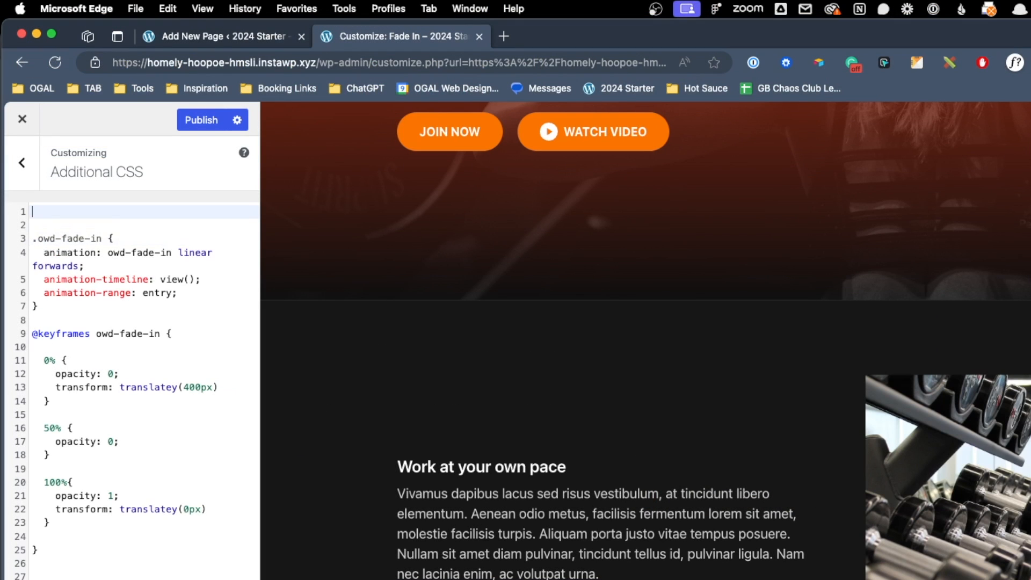
pyautogui.write('@')
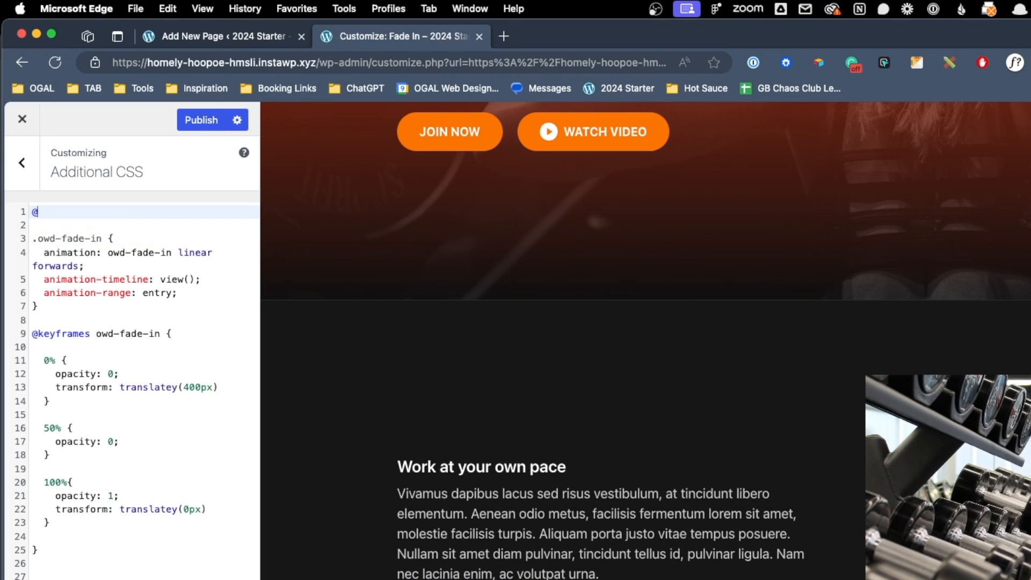
pyautogui.write('media')
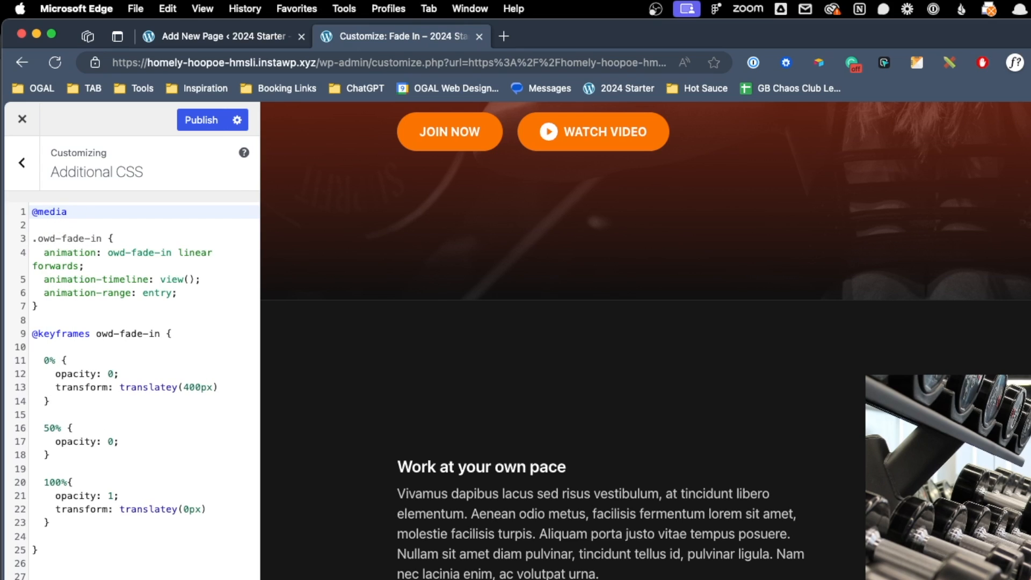
pyautogui.write('()')
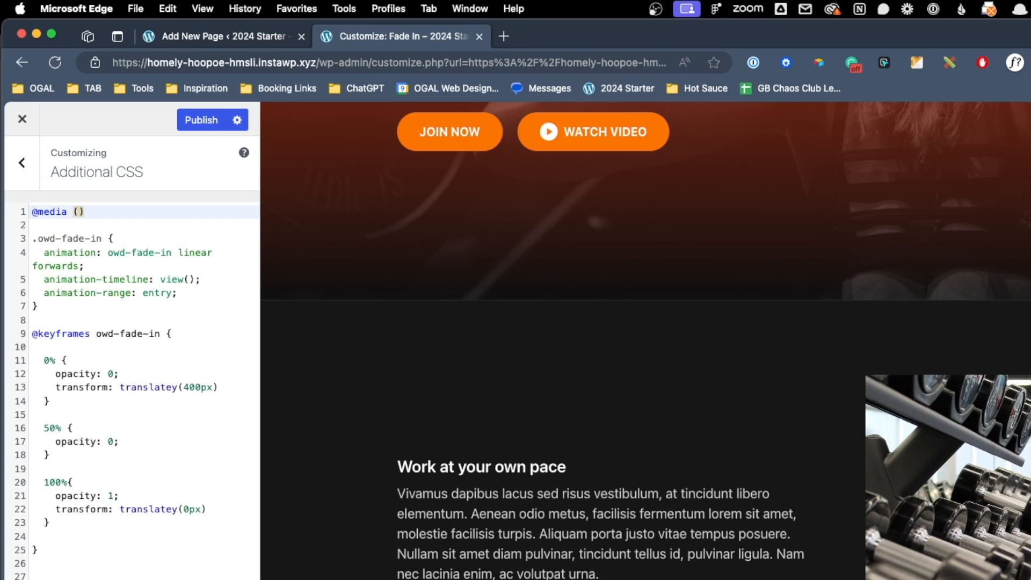
pyautogui.write('prefers-r')
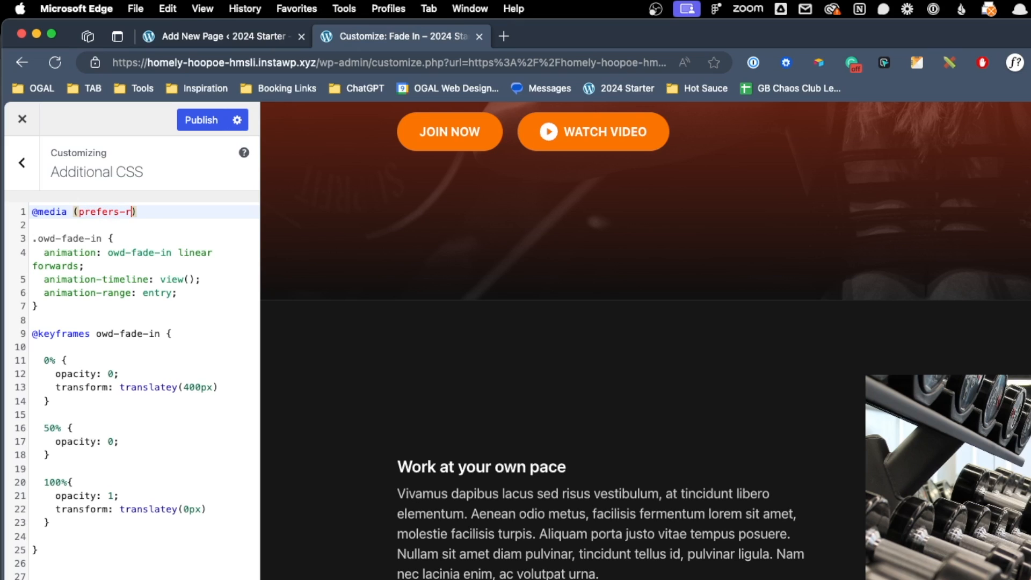
pyautogui.write('educed-motion')
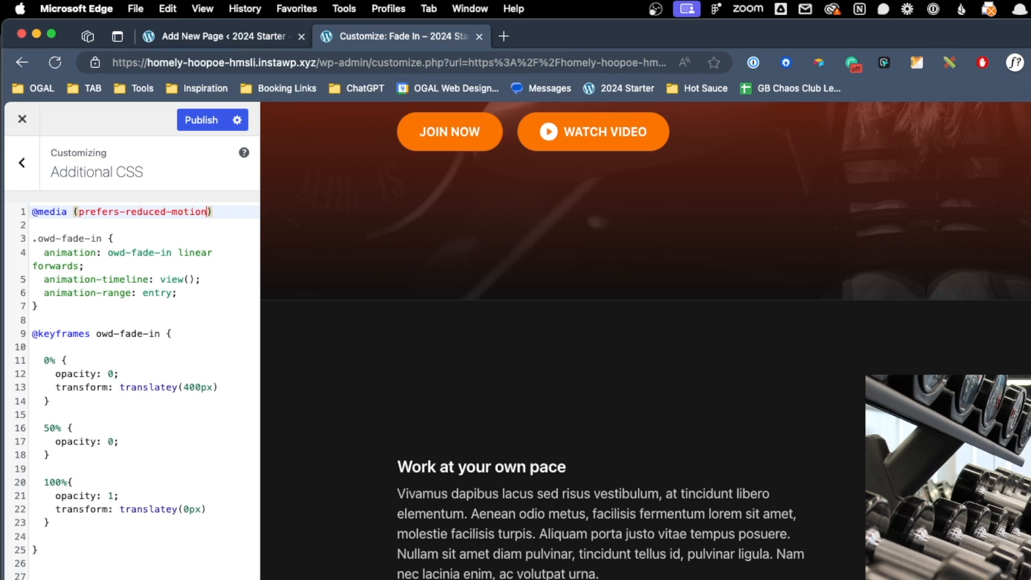
pyautogui.write(': no-preference')
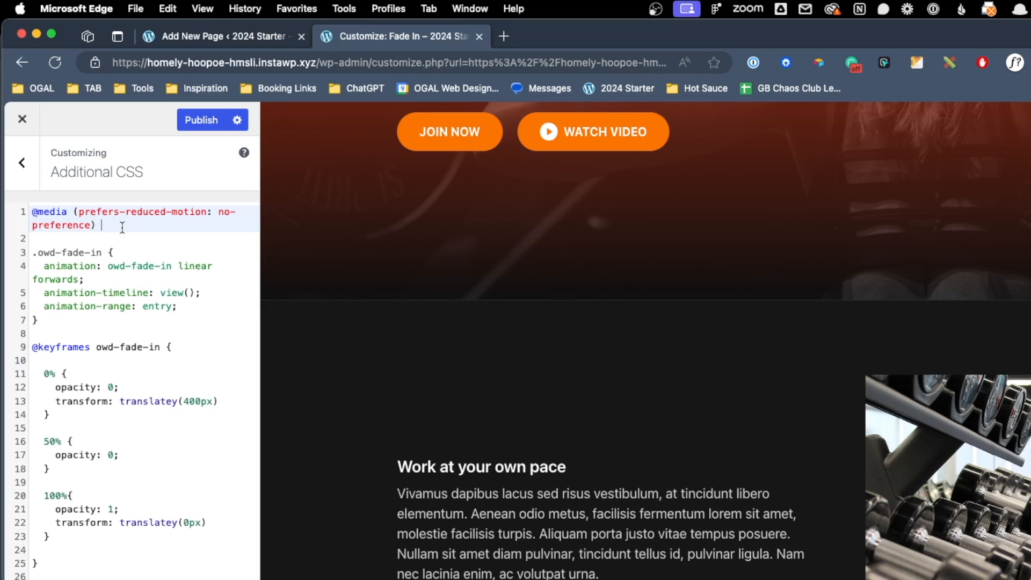
pyautogui.write('{}')
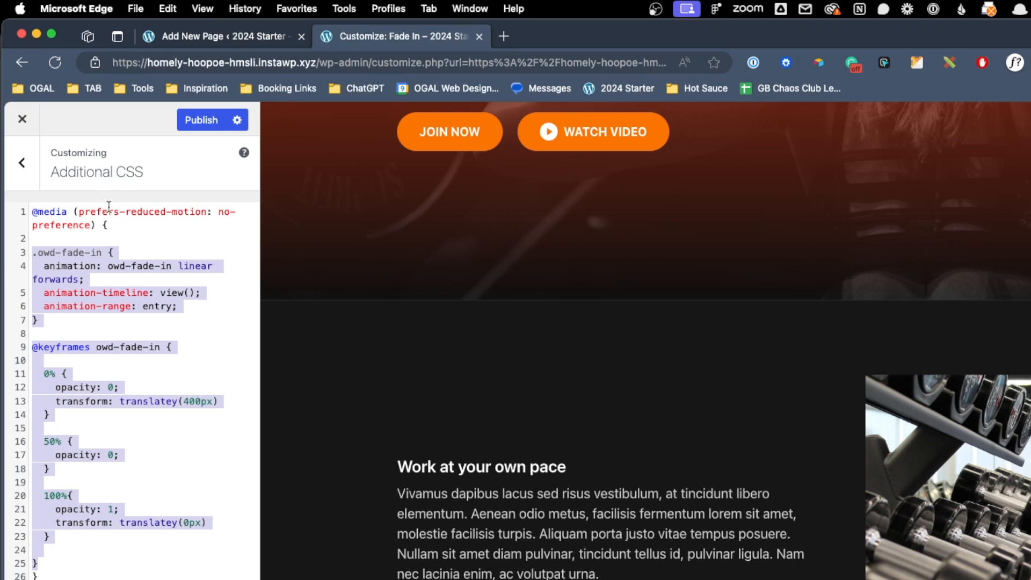
pyautogui.moveTo(153, 245)
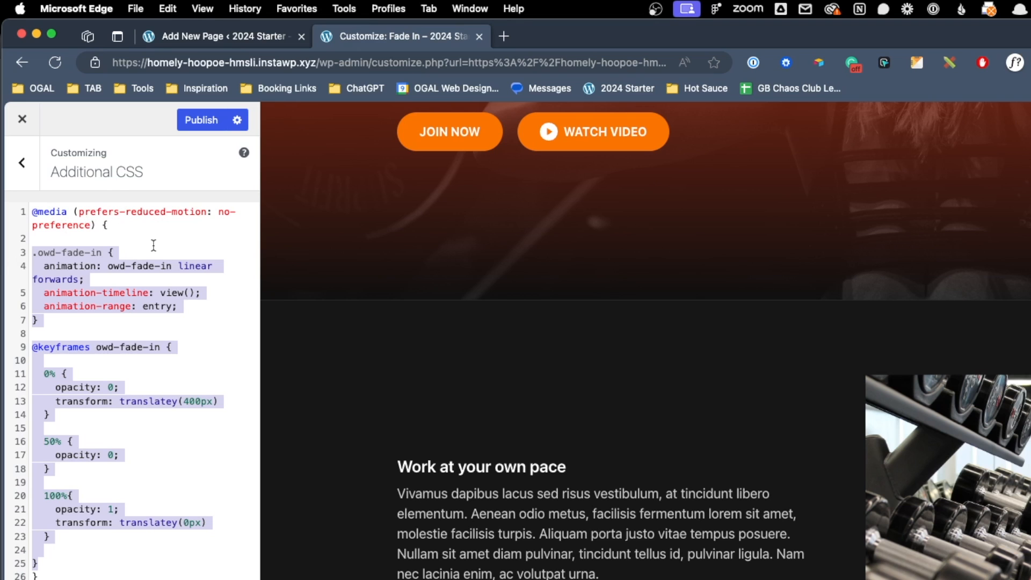
pyautogui.click(201, 120)
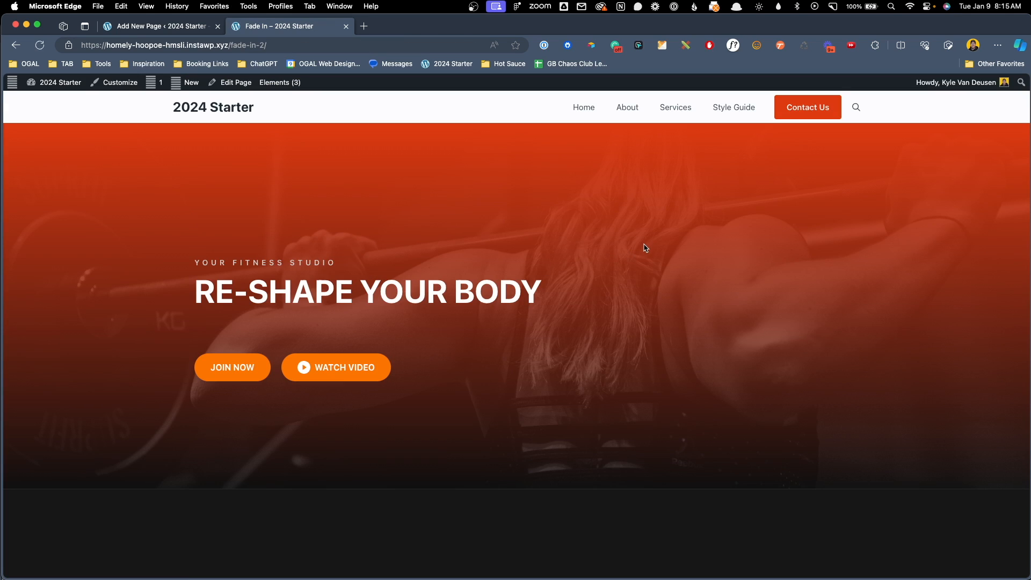
# Step: Scroll down the live Fade In page to watch its sections fade in
pyautogui.scroll(-3)
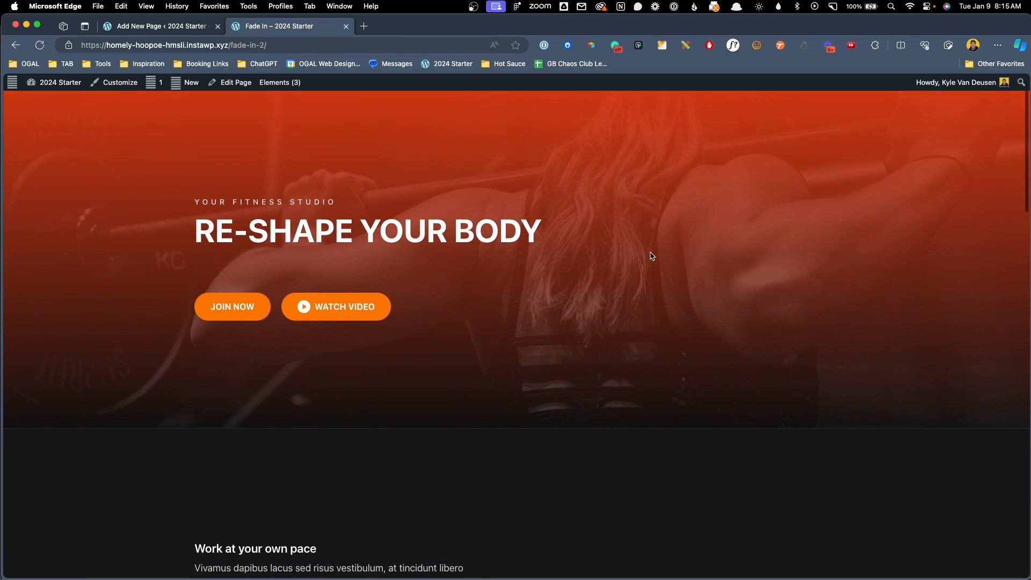
pyautogui.scroll(-3)
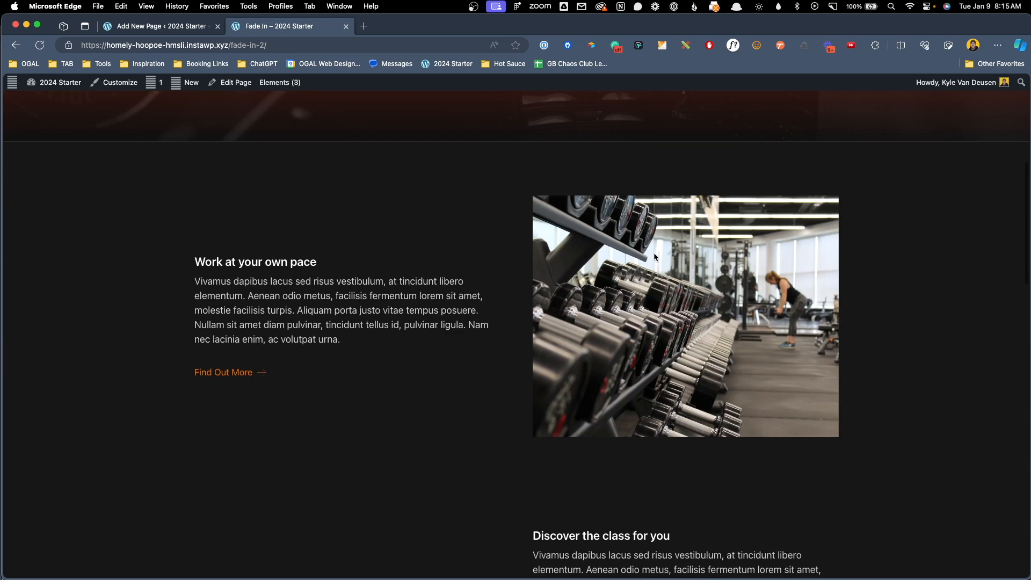
pyautogui.scroll(-3)
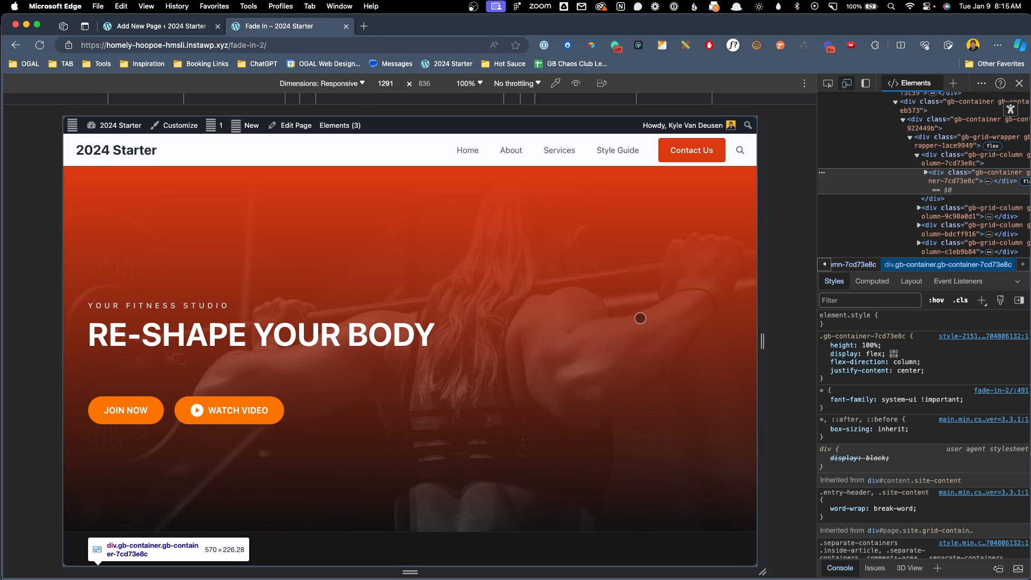
pyautogui.moveTo(683, 242)
pyautogui.write('>prefer')
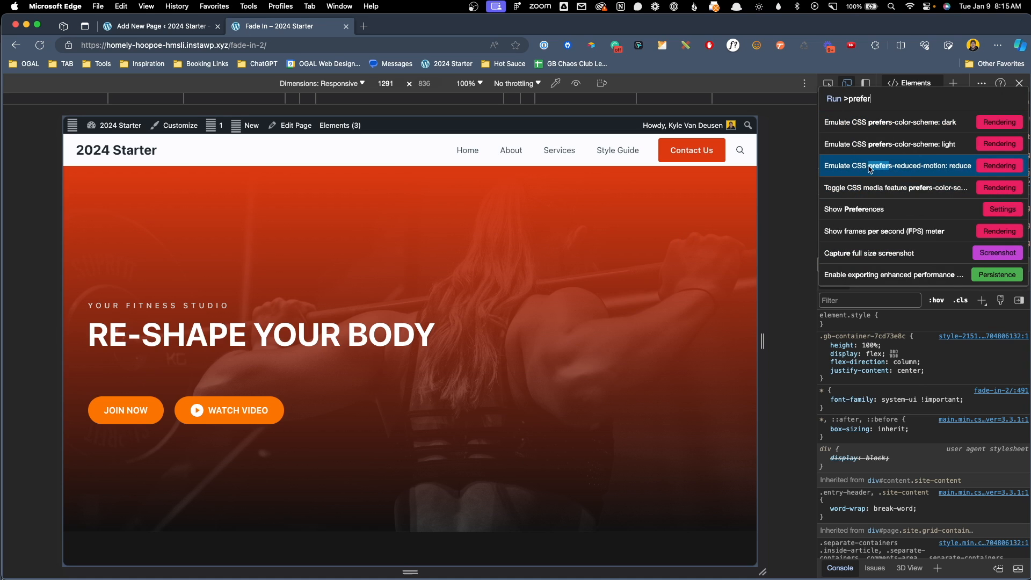
pyautogui.moveTo(961, 173)
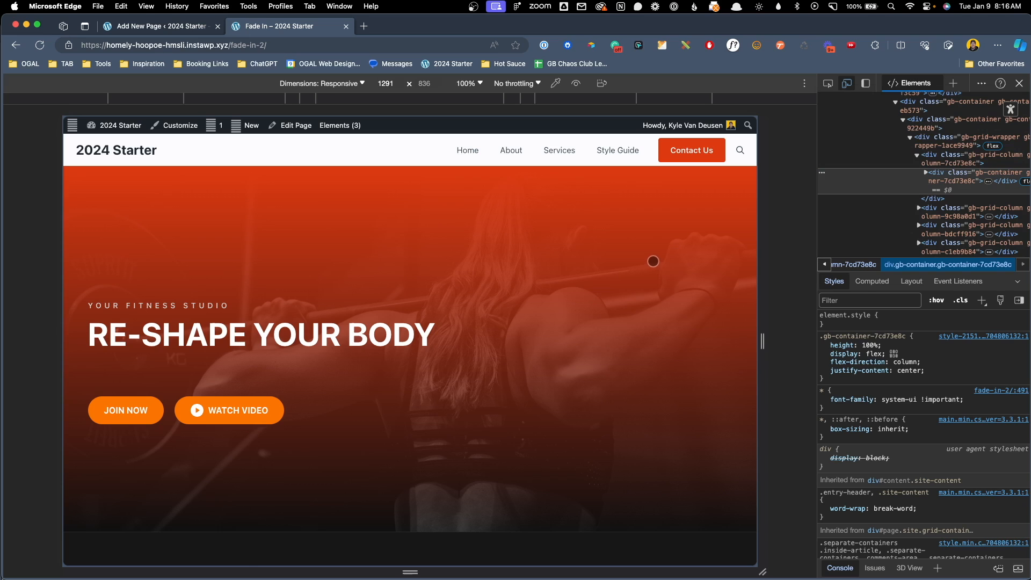
pyautogui.moveTo(651, 264)
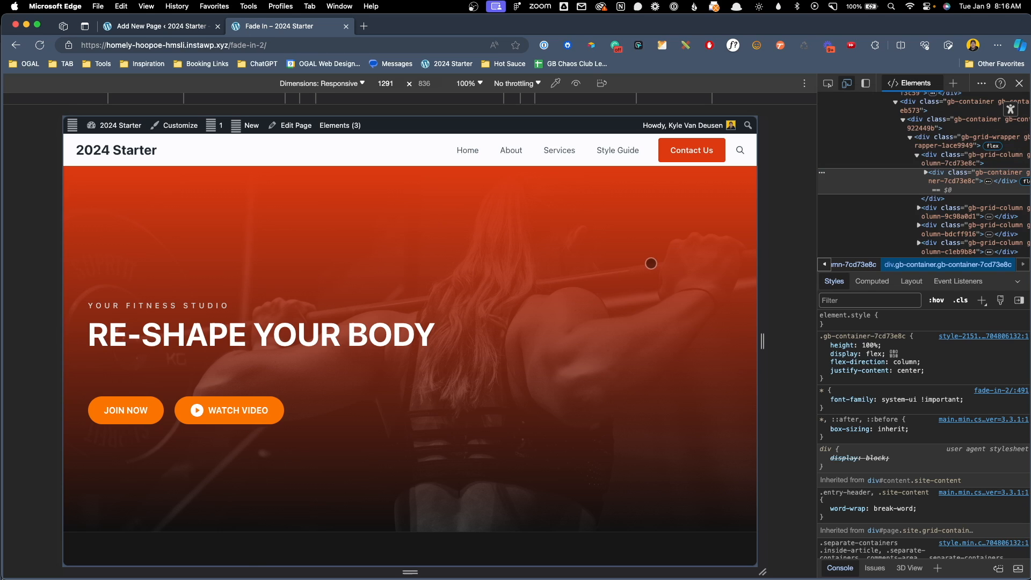
# Step: Scroll the reduced-motion page without fades, close DevTools, then scroll to What We Offer
pyautogui.scroll(-3)
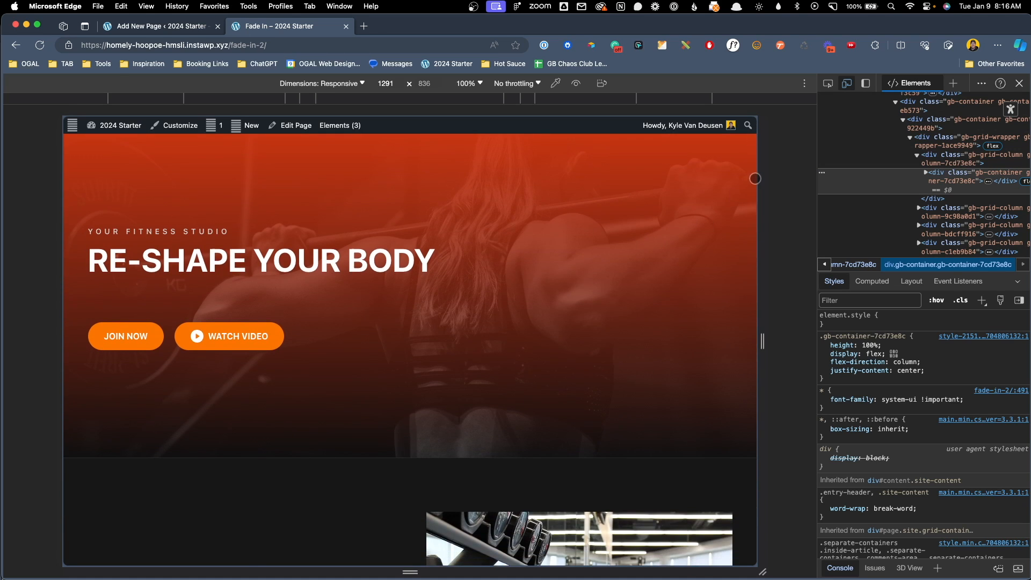
pyautogui.scroll(-3)
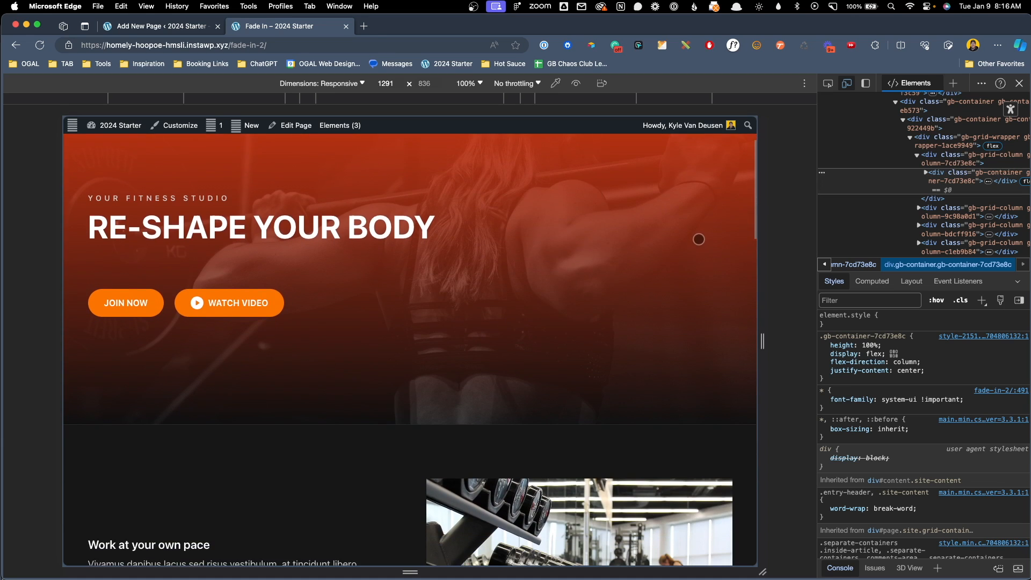
pyautogui.scroll(-3)
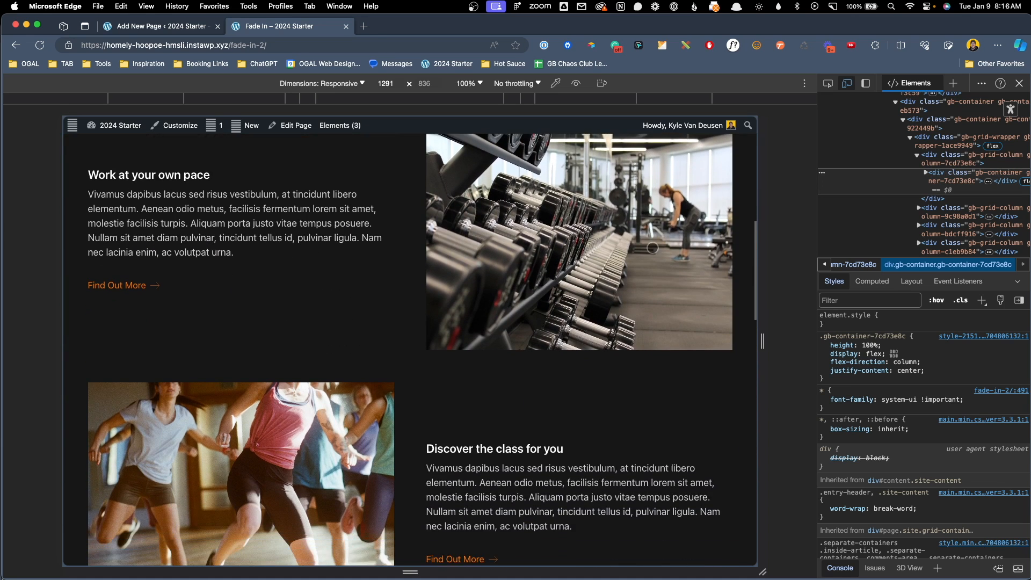
pyautogui.scroll(-3)
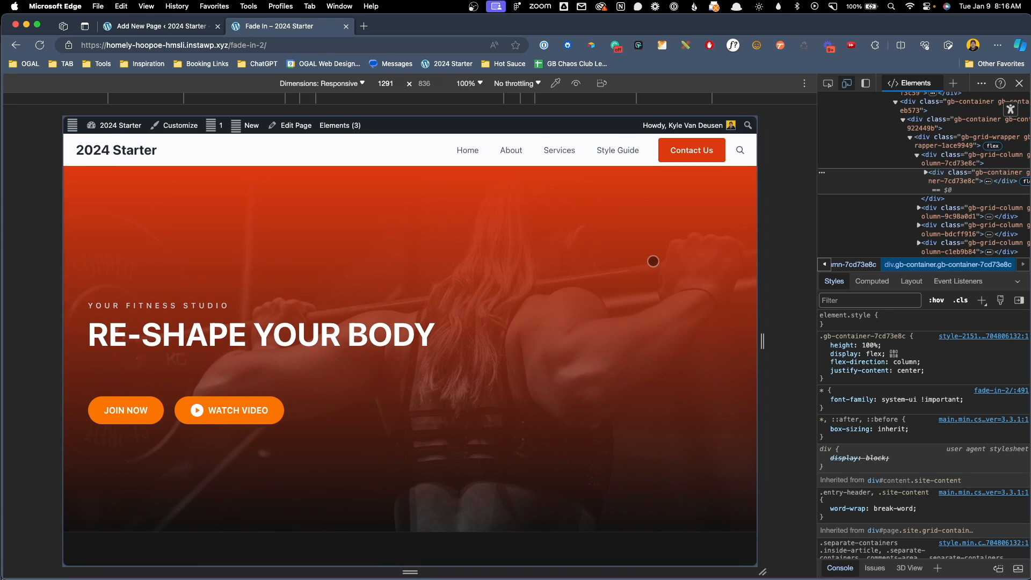
pyautogui.scroll(-3)
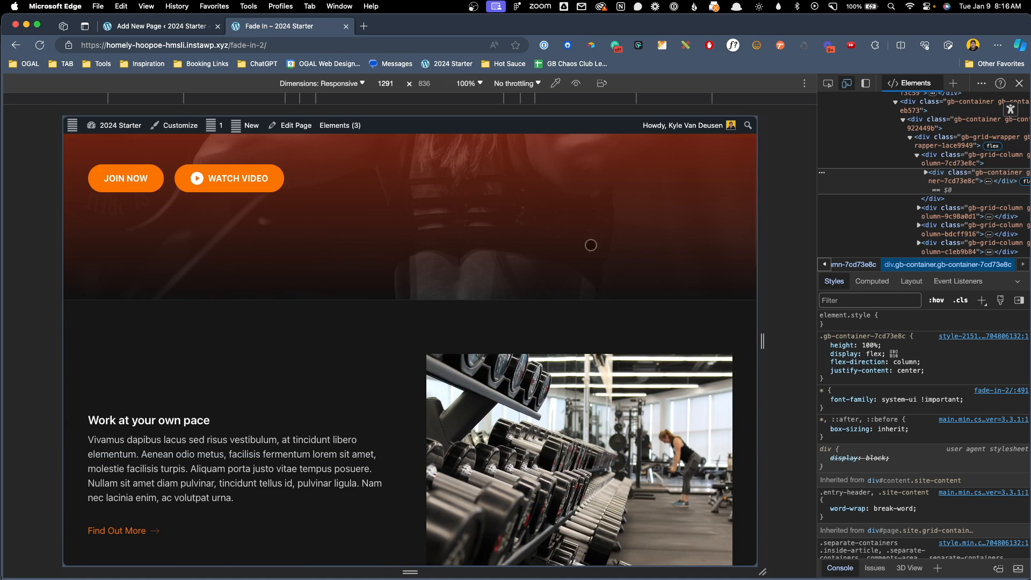
pyautogui.click(1019, 83)
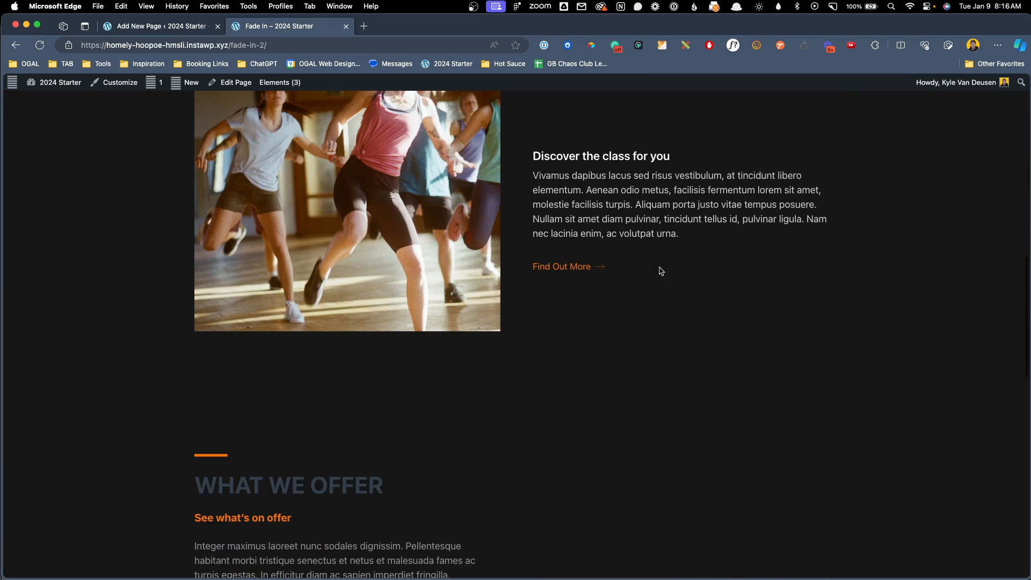
pyautogui.scroll(-3)
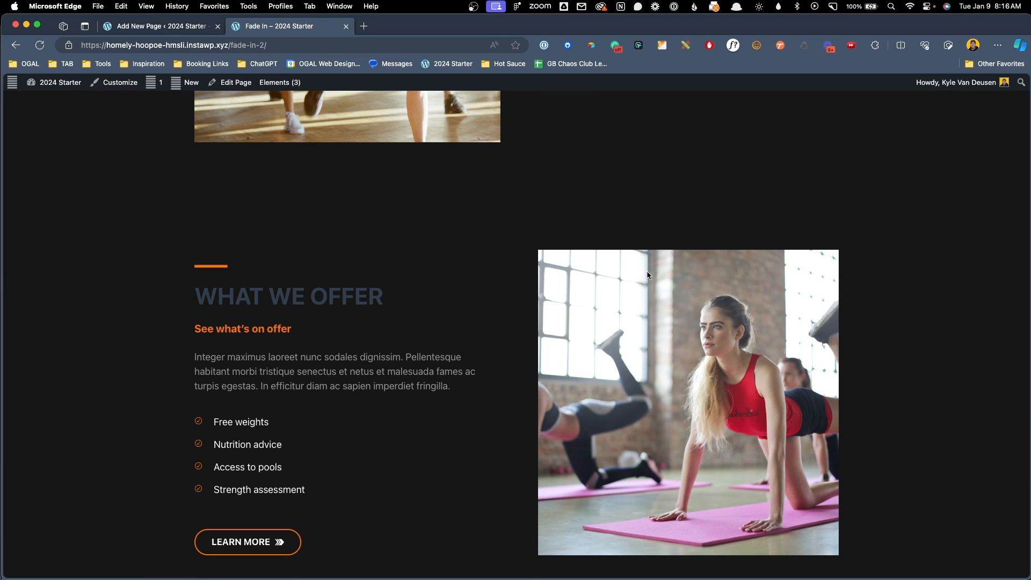
pyautogui.moveTo(644, 275)
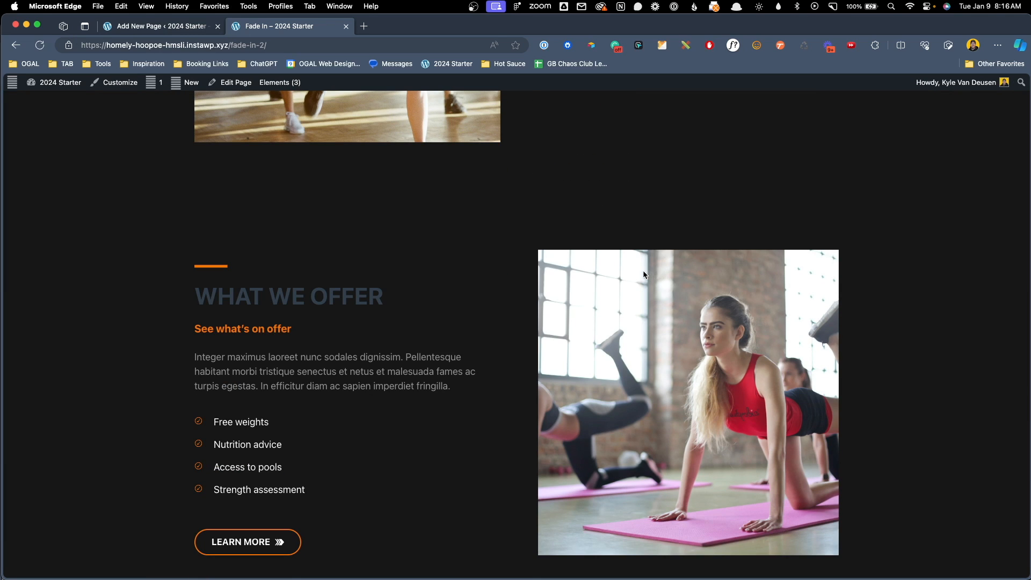